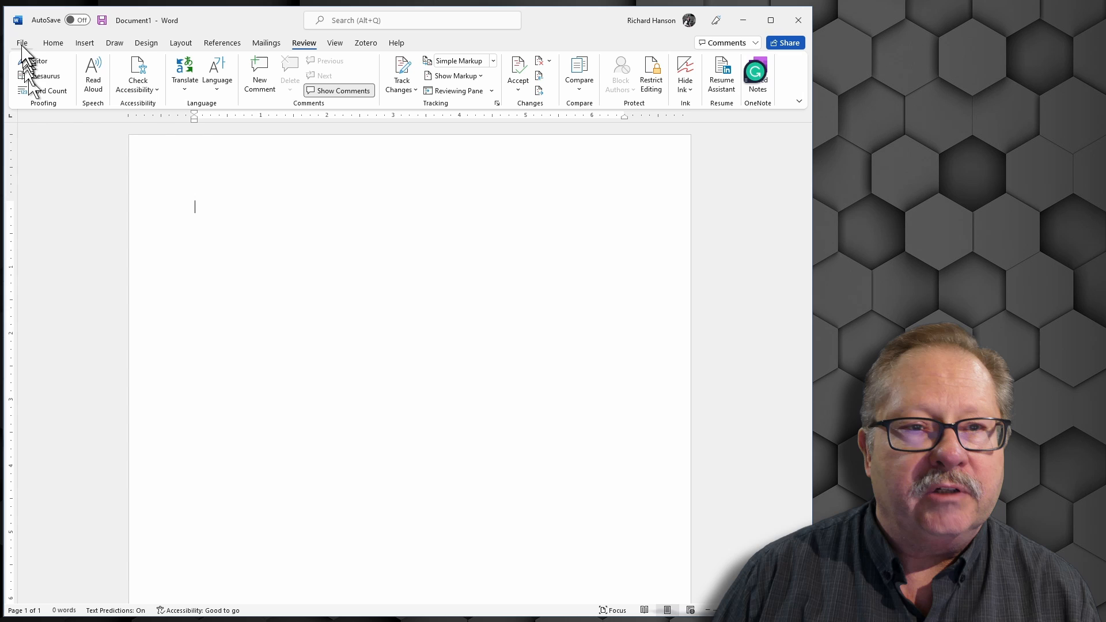
Step: Open the Word Options dialog from the File menu of the blank document
{"action": "left_click", "coordinate": [22, 43]}
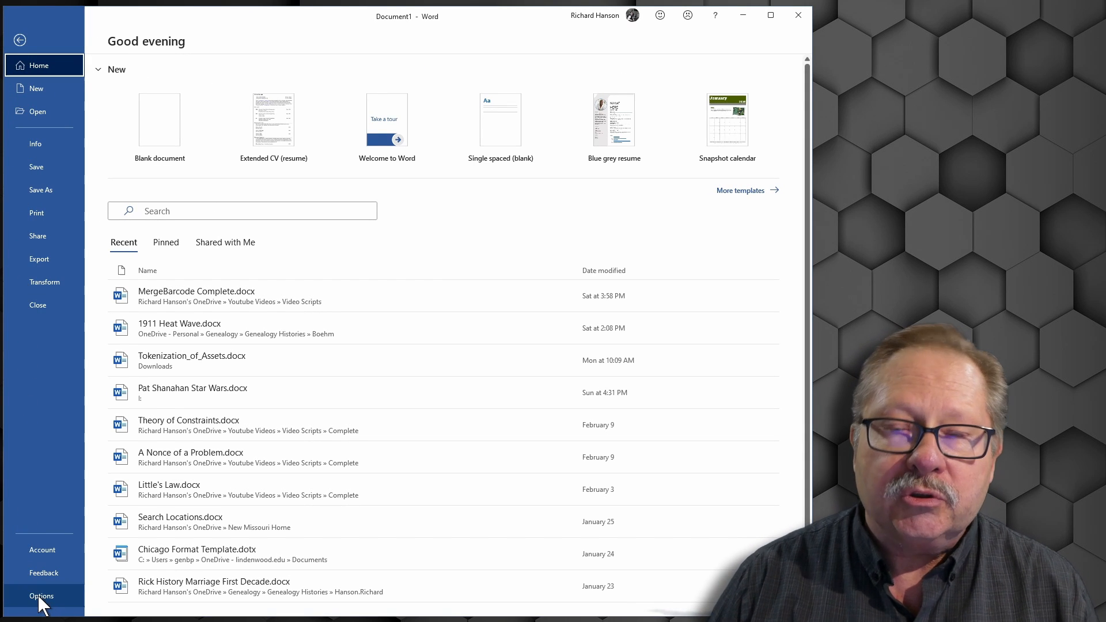
{"action": "left_click", "coordinate": [41, 596]}
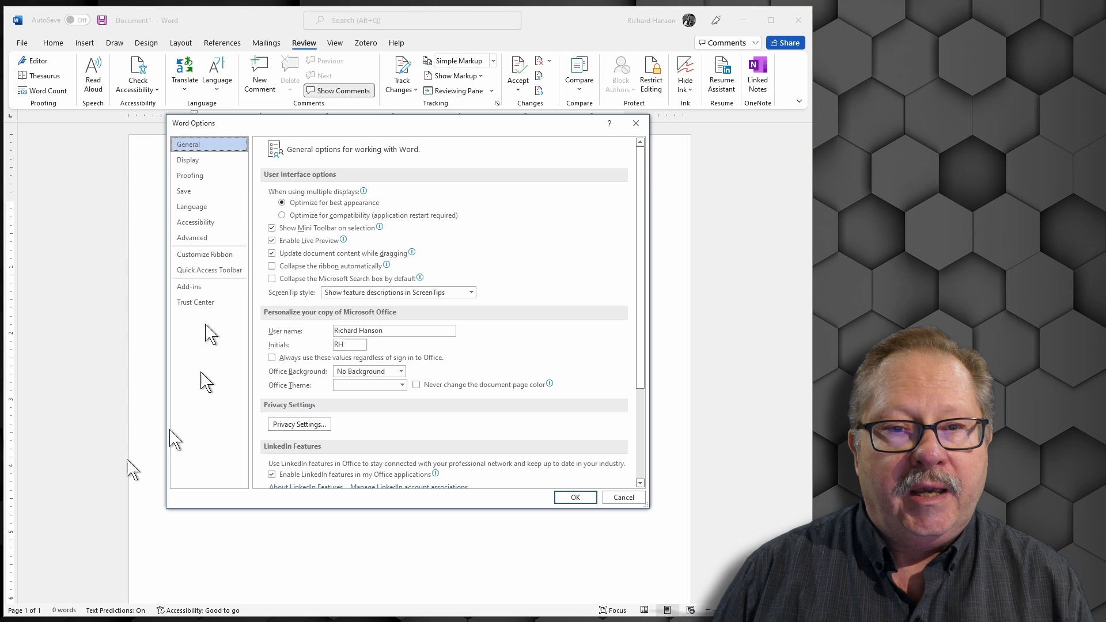
Step: Switch Word Options to the Proofing category for spelling and grammar settings
{"action": "left_click", "coordinate": [190, 175]}
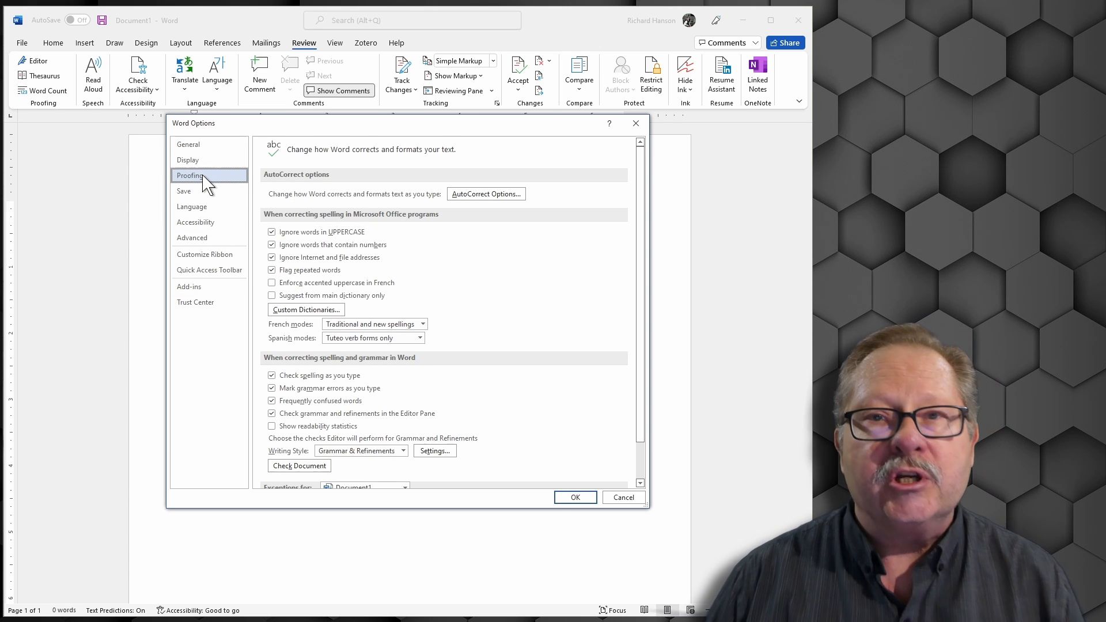
{"action": "mouse_move", "coordinate": [195, 223]}
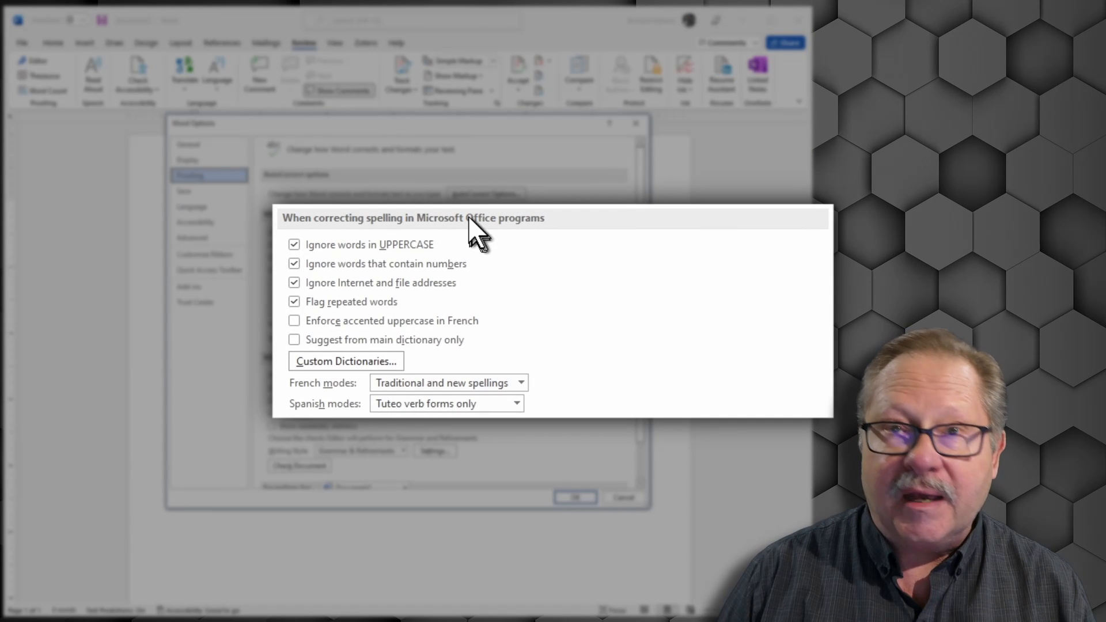
{"action": "mouse_move", "coordinate": [512, 249]}
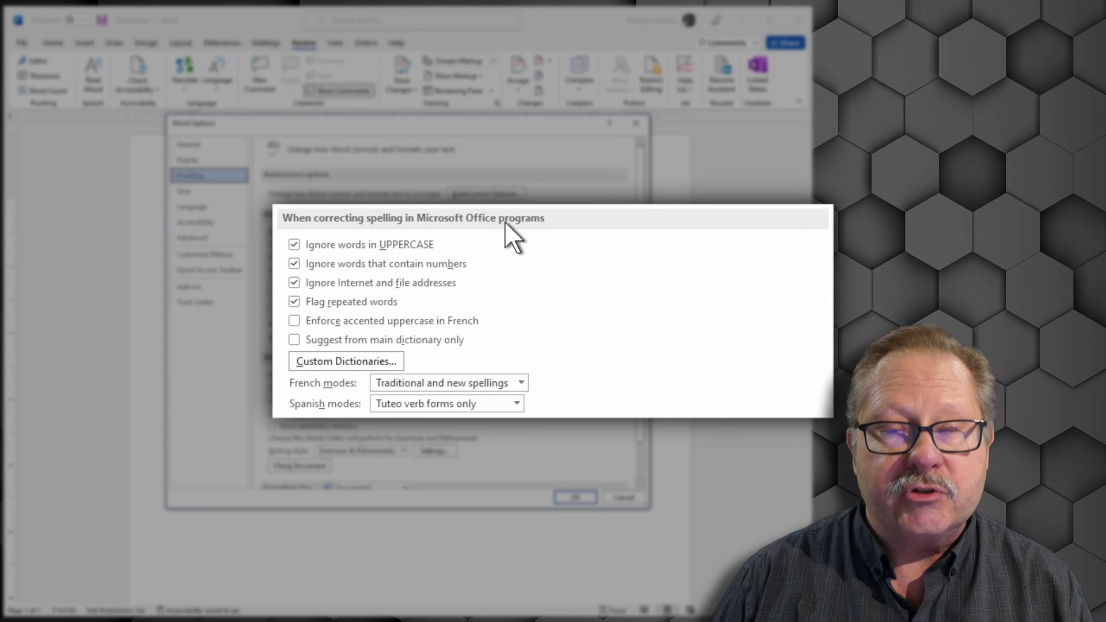
{"action": "mouse_move", "coordinate": [329, 255]}
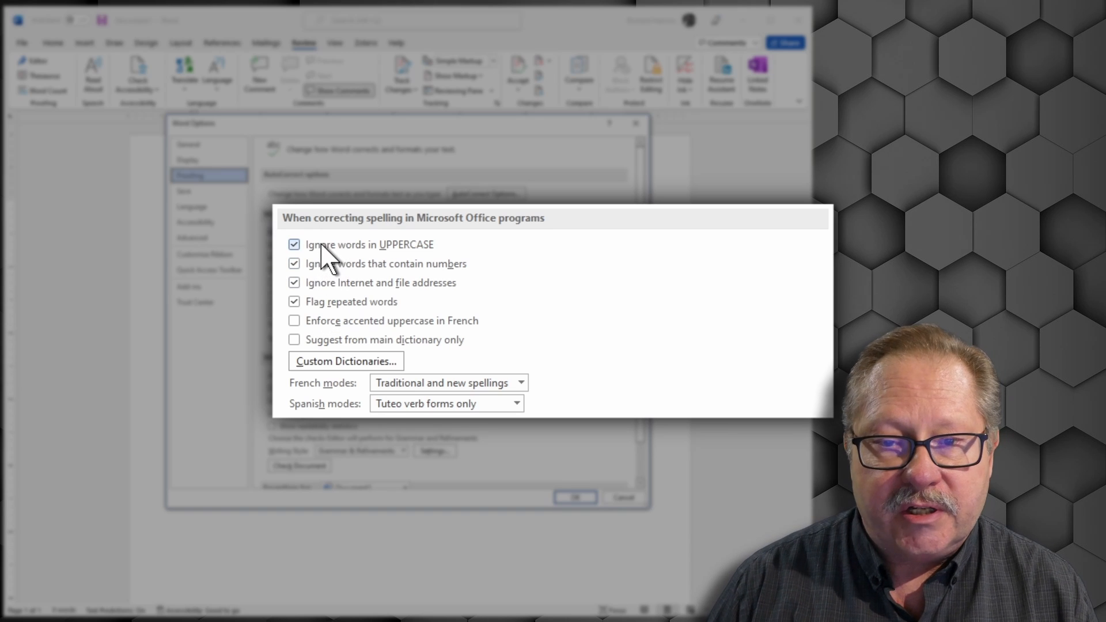
{"action": "mouse_move", "coordinate": [427, 270]}
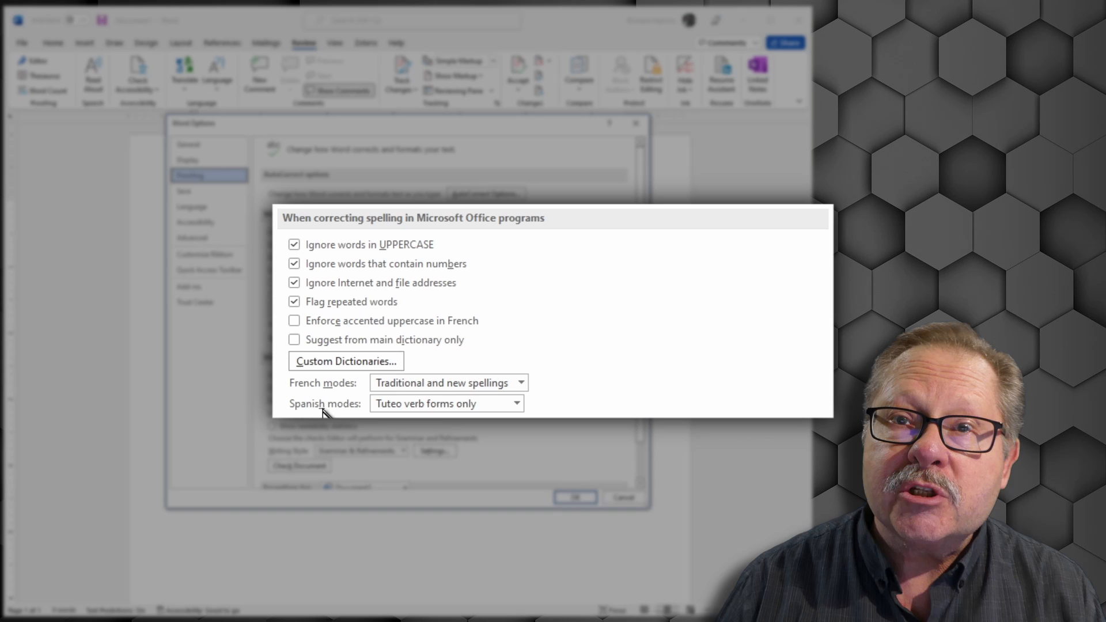
{"action": "mouse_move", "coordinate": [645, 356]}
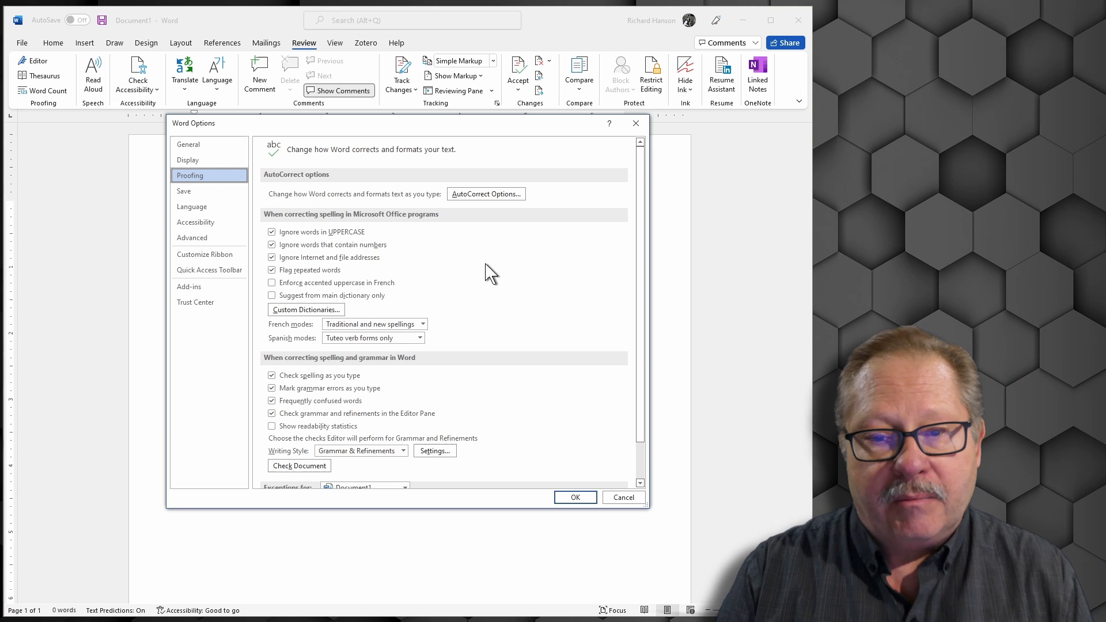
{"action": "scroll", "scroll_direction": "down", "scroll_amount": 3}
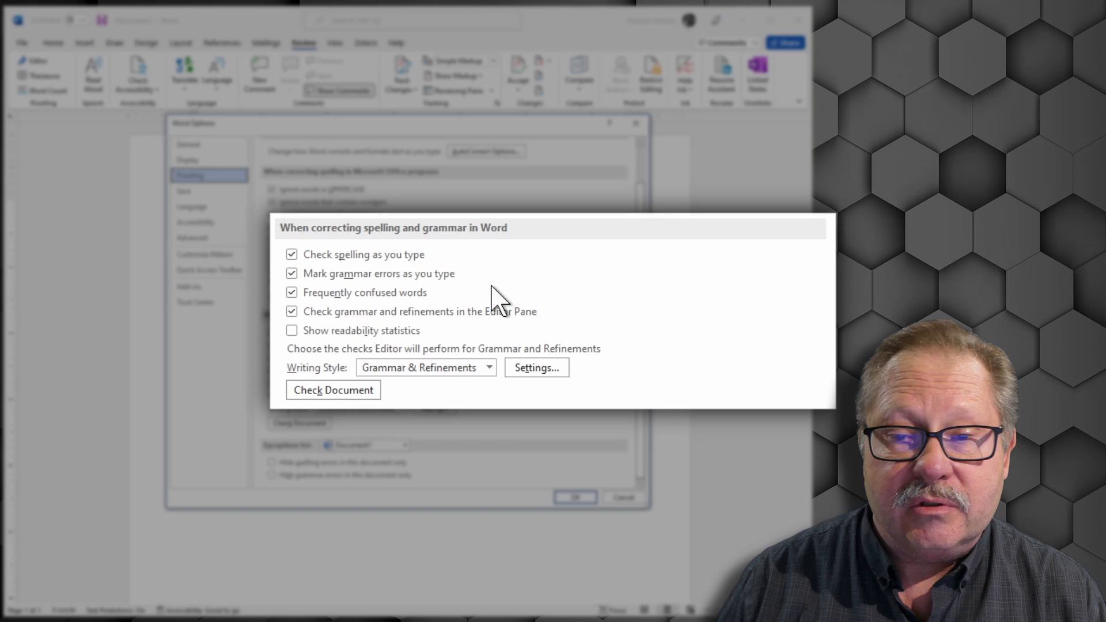
{"action": "mouse_move", "coordinate": [589, 309]}
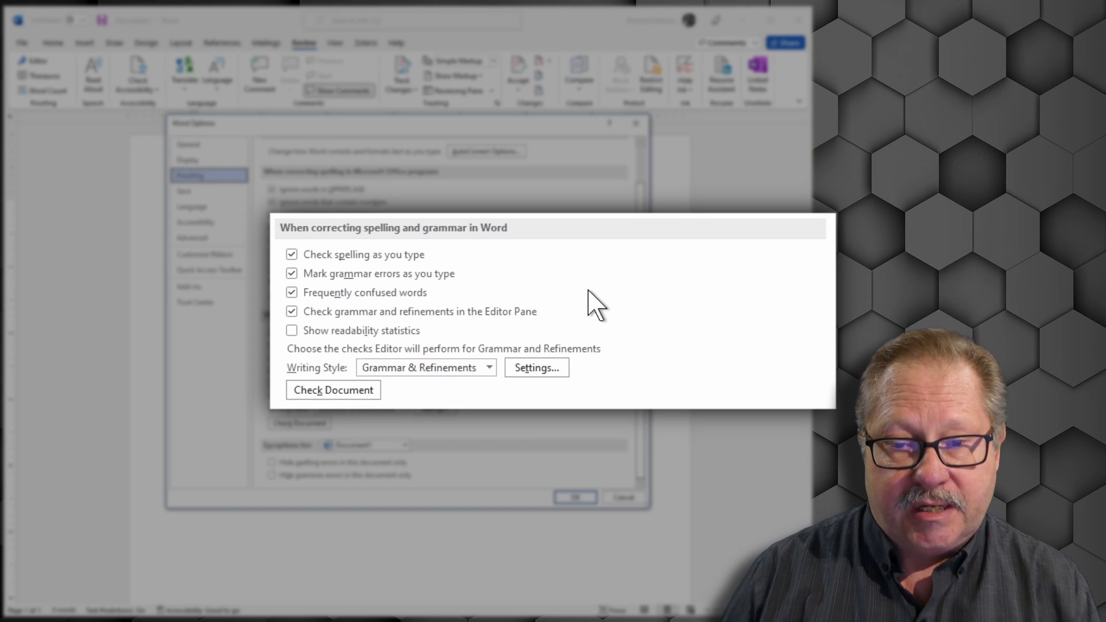
{"action": "mouse_move", "coordinate": [559, 321]}
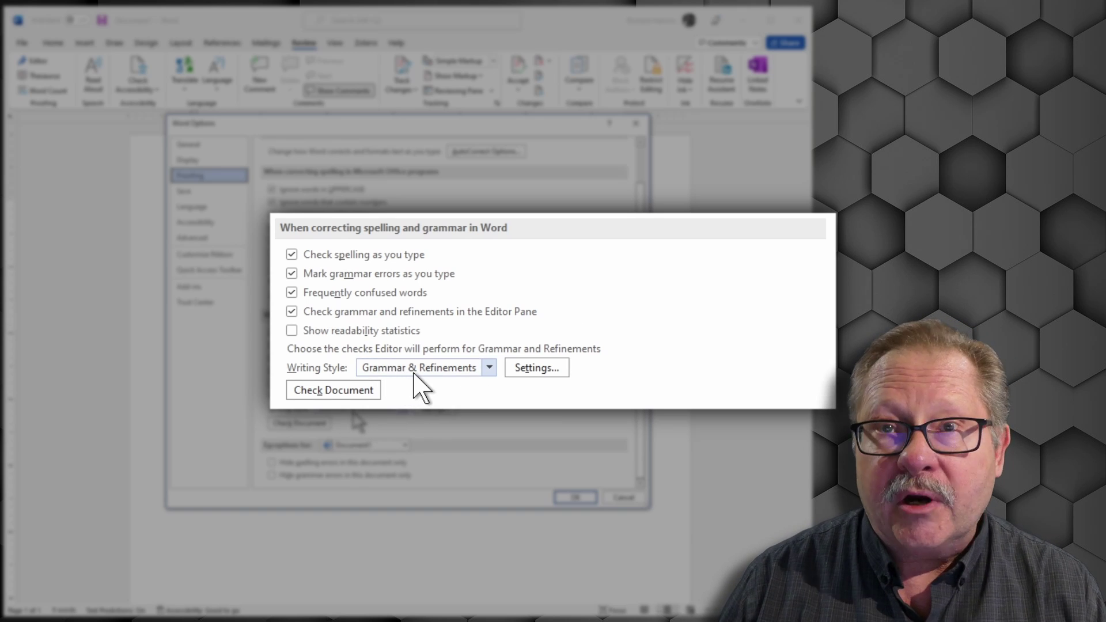
{"action": "mouse_move", "coordinate": [493, 384]}
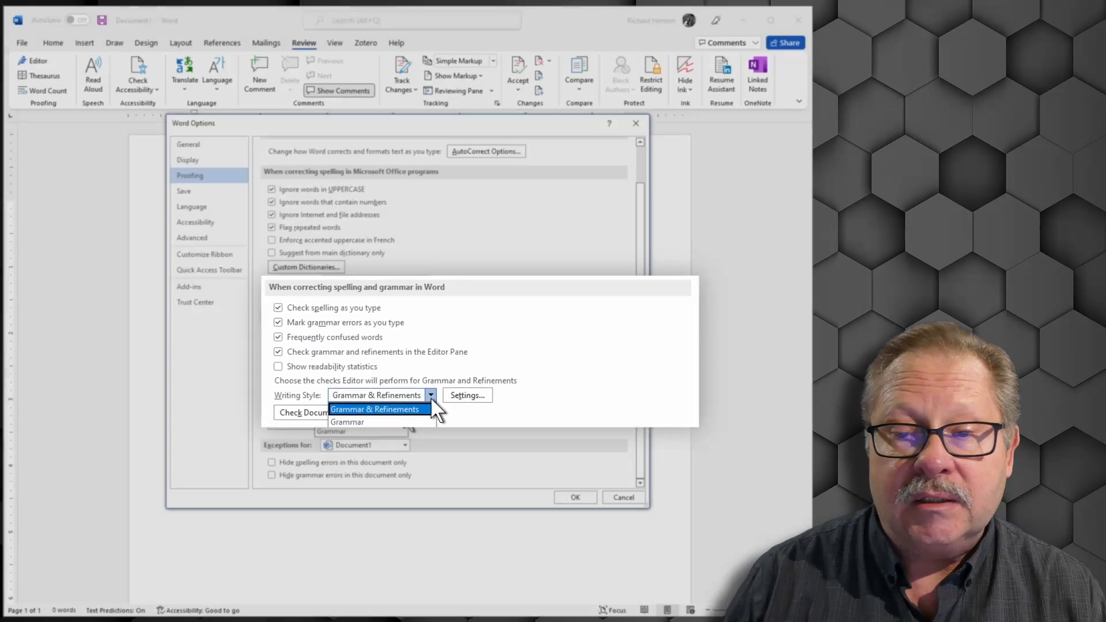
{"action": "left_click", "coordinate": [375, 409]}
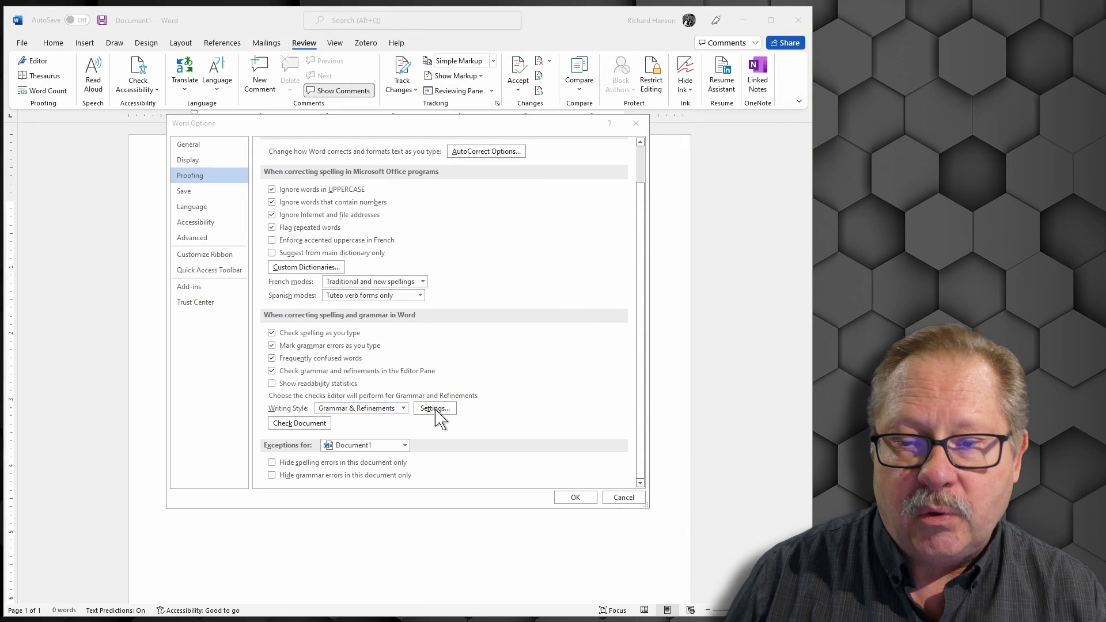
Step: Review the full Grammar Settings list of checks under Writing Style and confirm with OK
{"action": "left_click", "coordinate": [435, 408]}
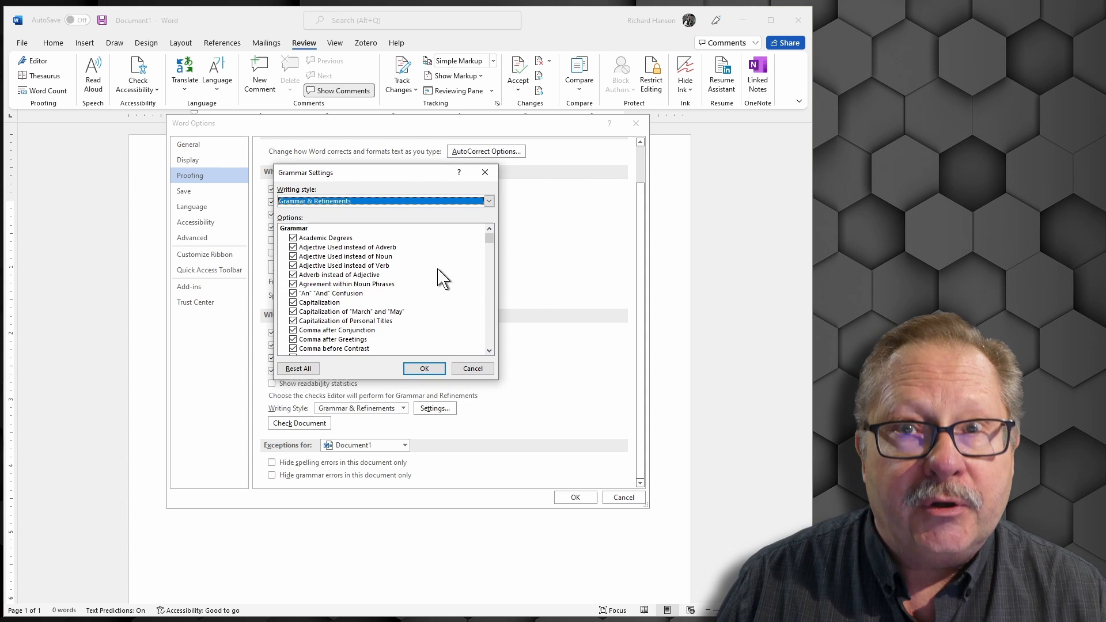
{"action": "scroll", "scroll_direction": "down", "scroll_amount": 3}
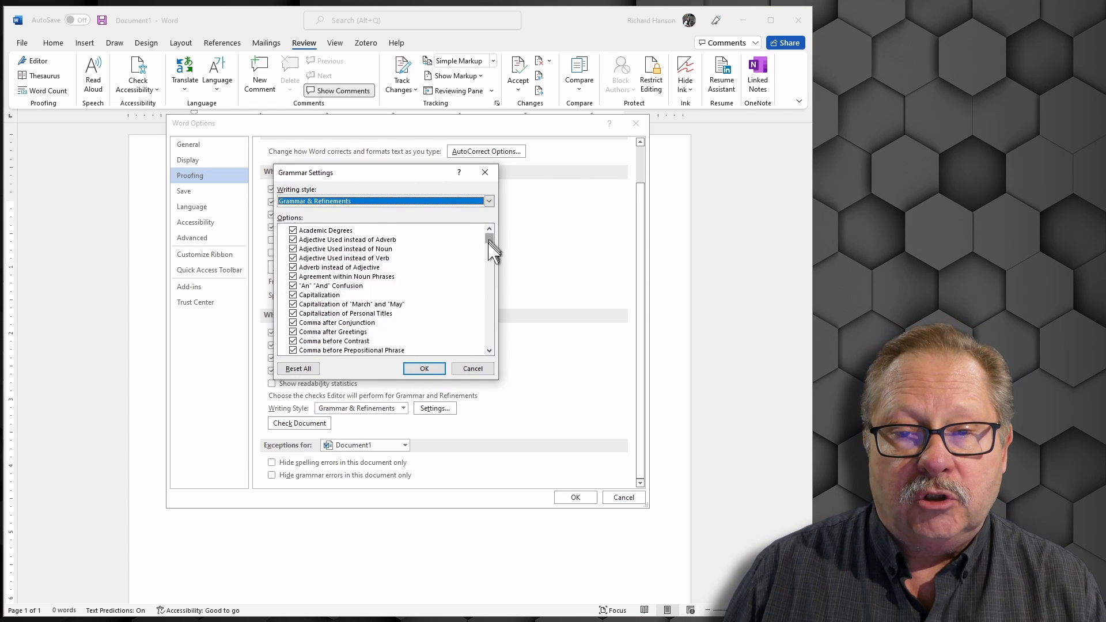
{"action": "scroll", "scroll_direction": "down", "scroll_amount": 3}
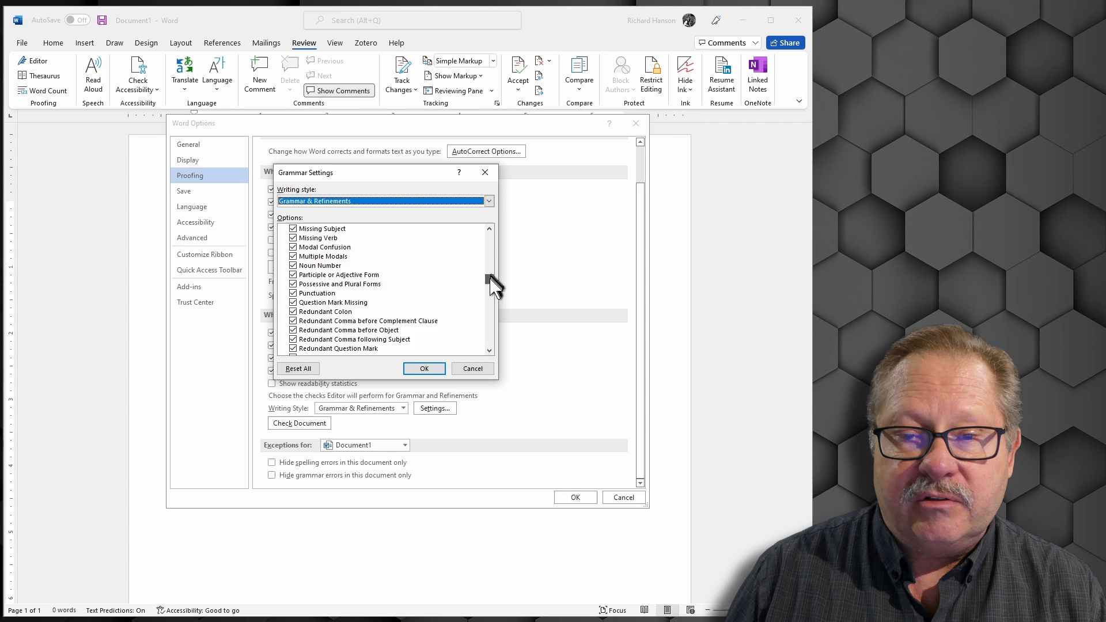
{"action": "scroll", "scroll_direction": "down", "scroll_amount": 3}
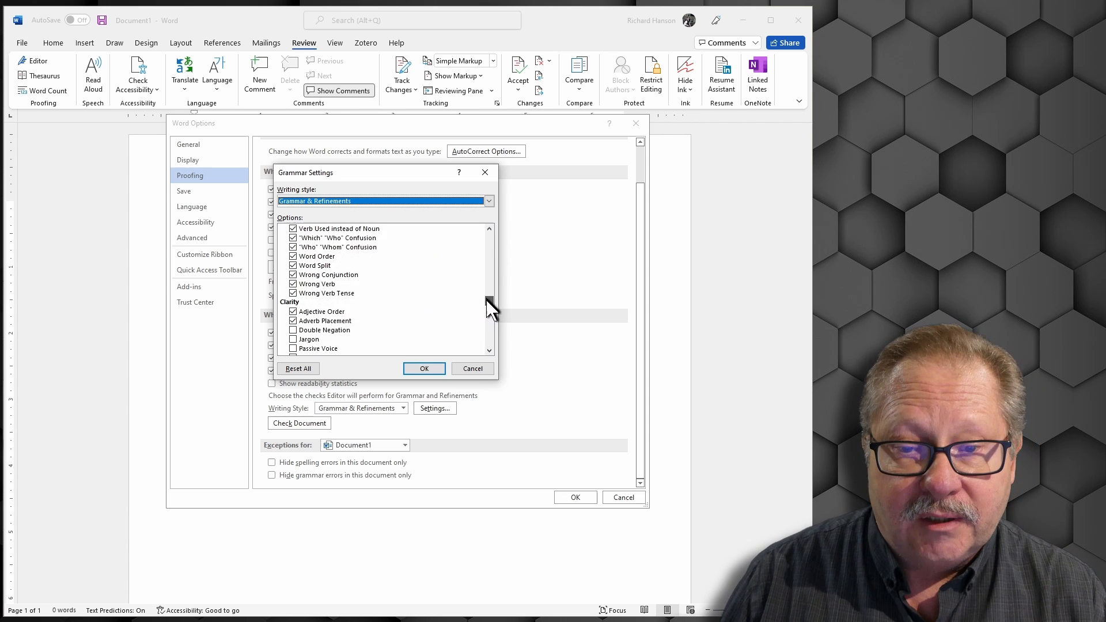
{"action": "scroll", "scroll_direction": "down", "scroll_amount": 3}
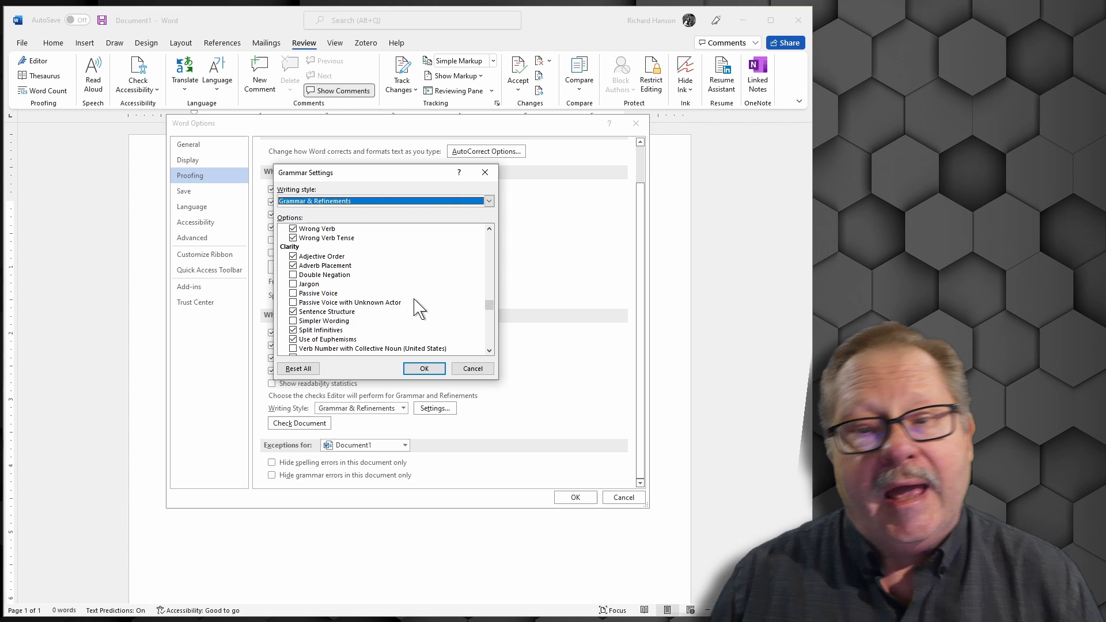
{"action": "scroll", "scroll_direction": "down", "scroll_amount": 3}
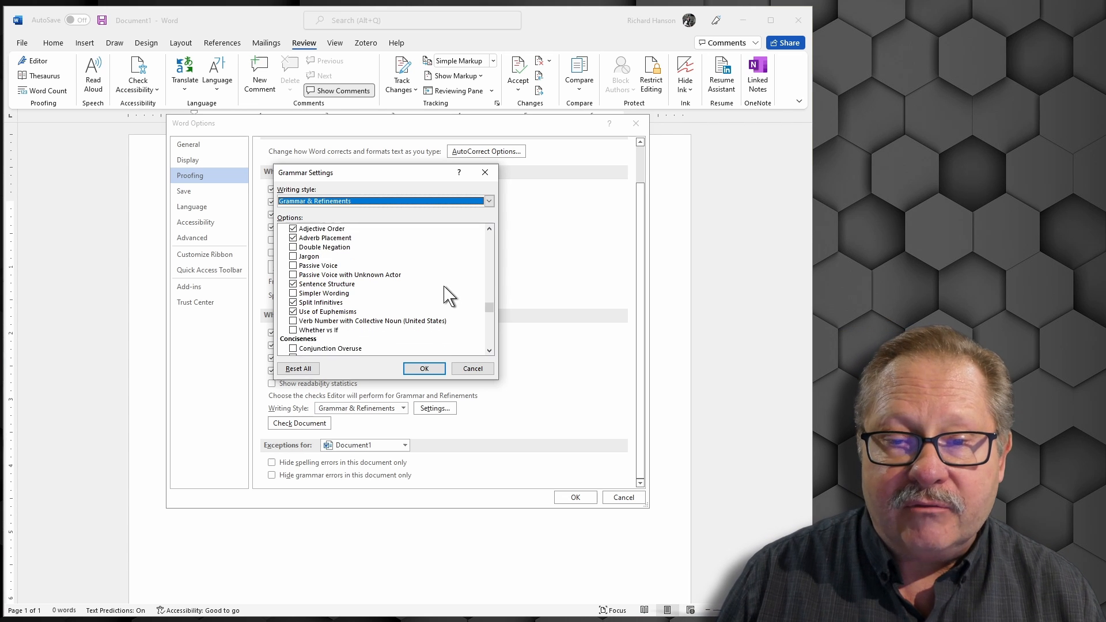
{"action": "scroll", "scroll_direction": "down", "scroll_amount": 3}
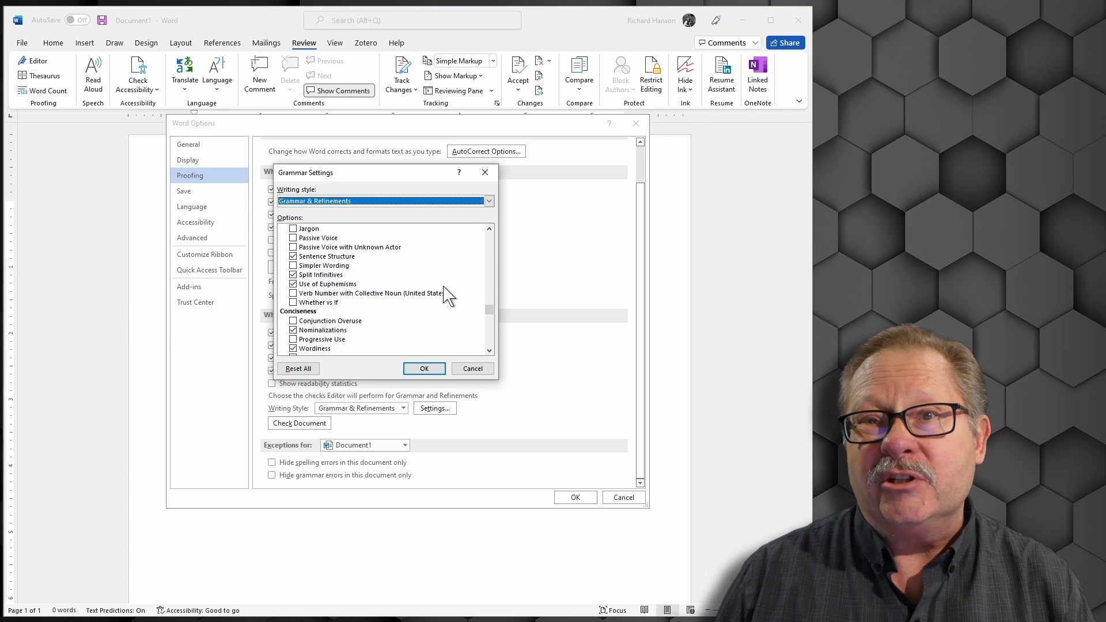
{"action": "scroll", "scroll_direction": "down", "scroll_amount": 3}
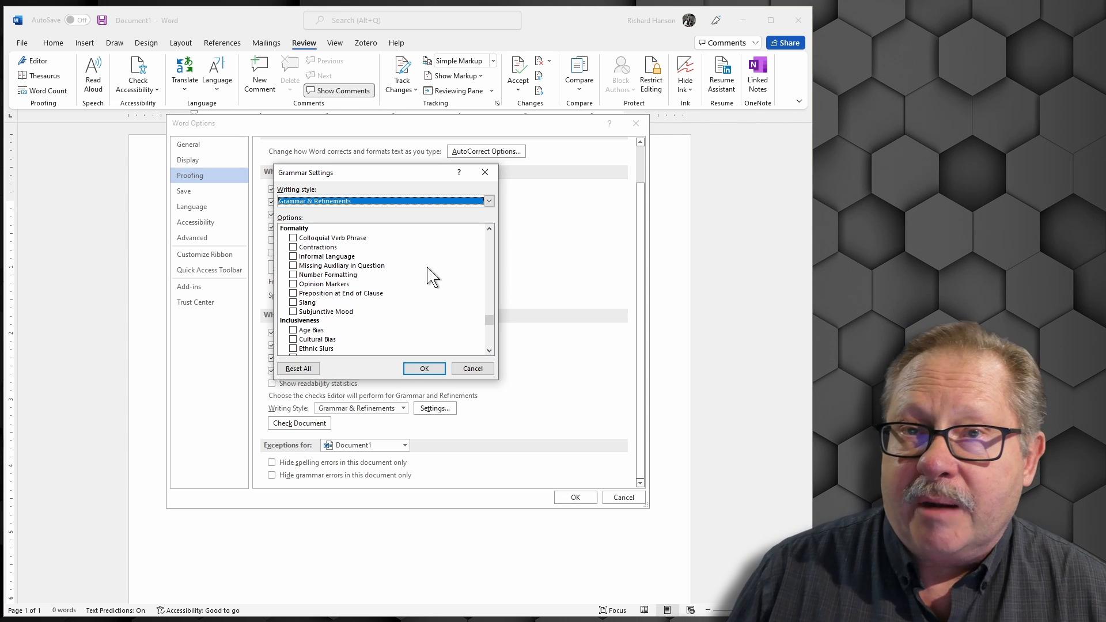
{"action": "mouse_move", "coordinate": [417, 274]}
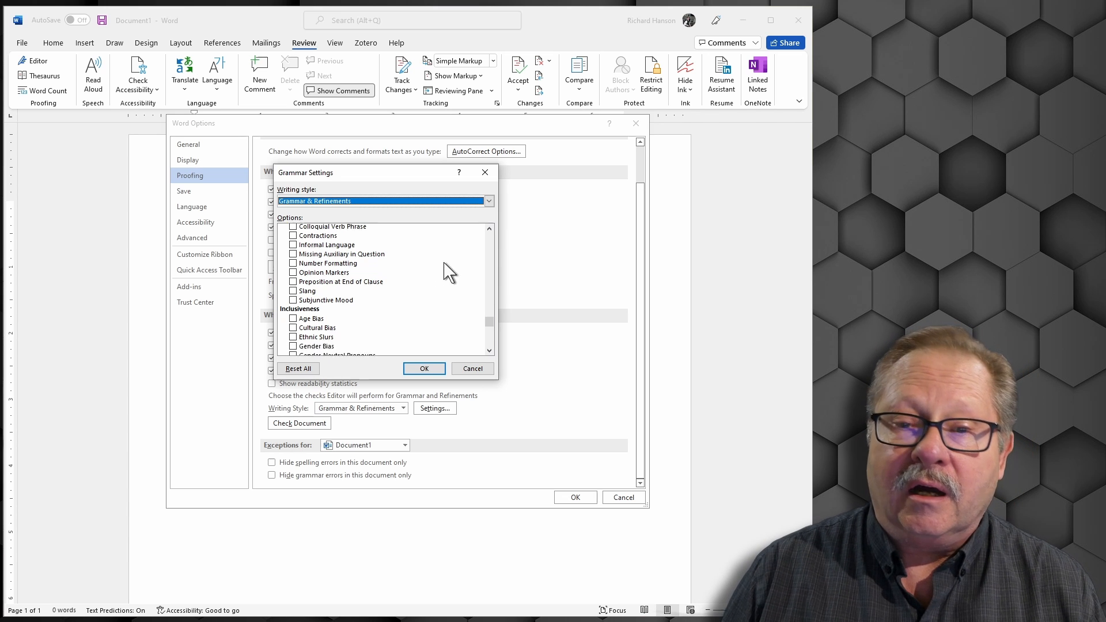
{"action": "scroll", "scroll_direction": "down", "scroll_amount": 3}
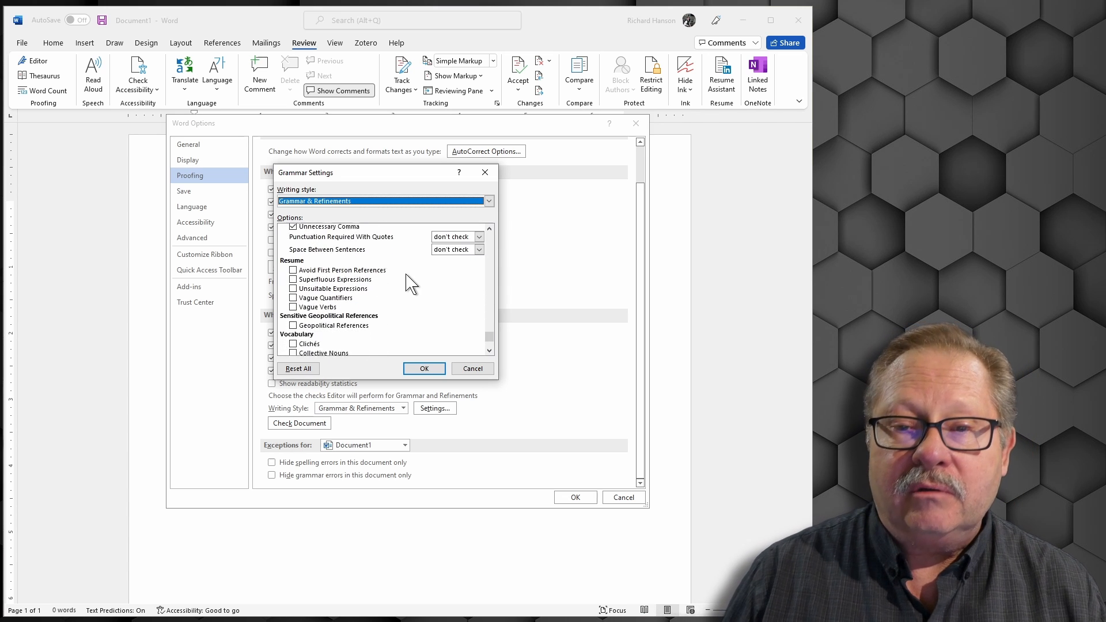
{"action": "scroll", "scroll_direction": "down", "scroll_amount": 3}
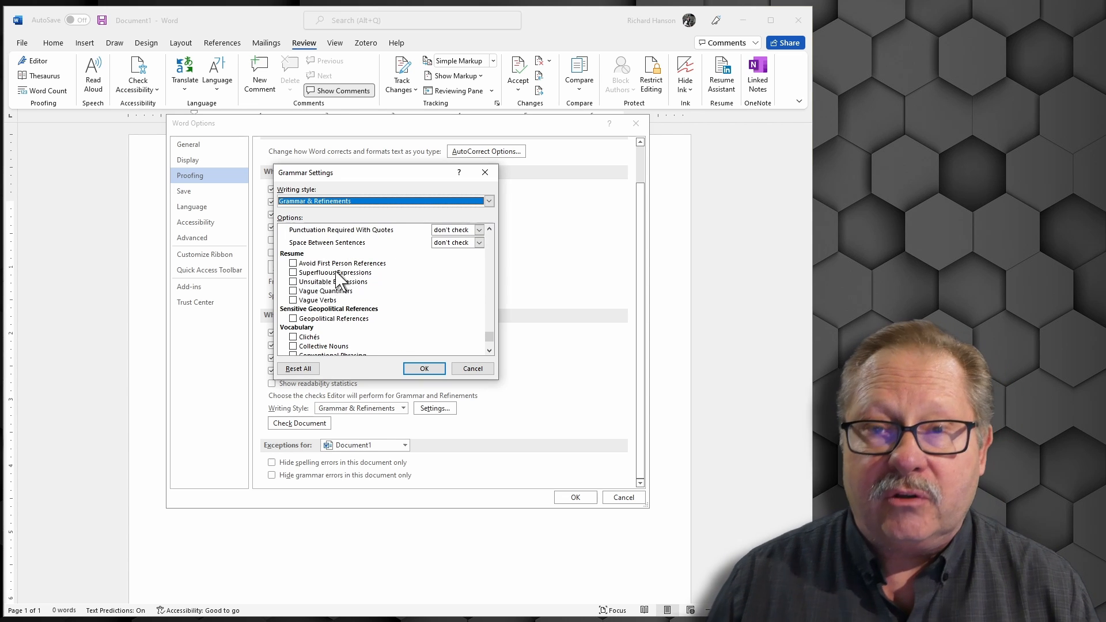
{"action": "scroll", "scroll_direction": "down", "scroll_amount": 3}
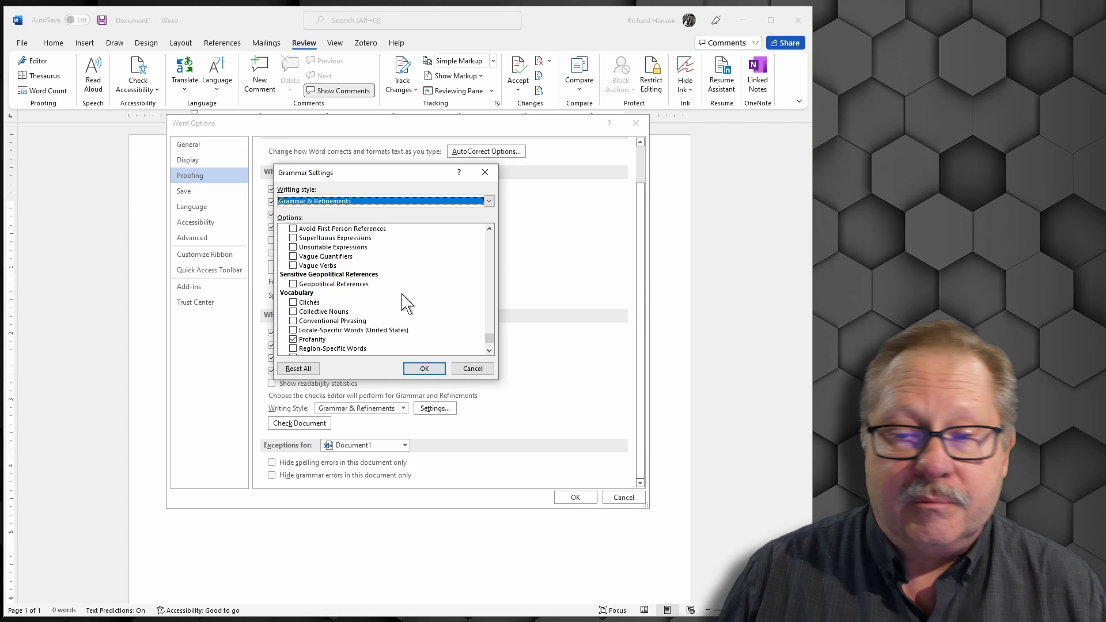
{"action": "left_click", "coordinate": [425, 369]}
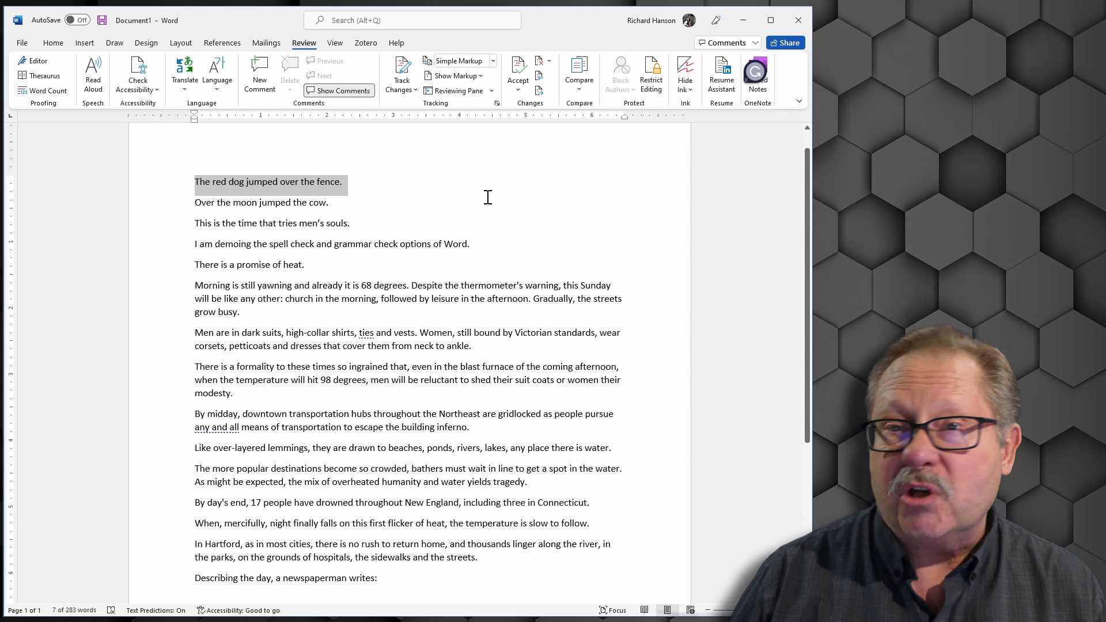
Step: Edit the first sample sentence so it reads "The read dog jumped over the fence."
{"action": "left_click", "coordinate": [224, 182]}
{"action": "type", "text": "a"}
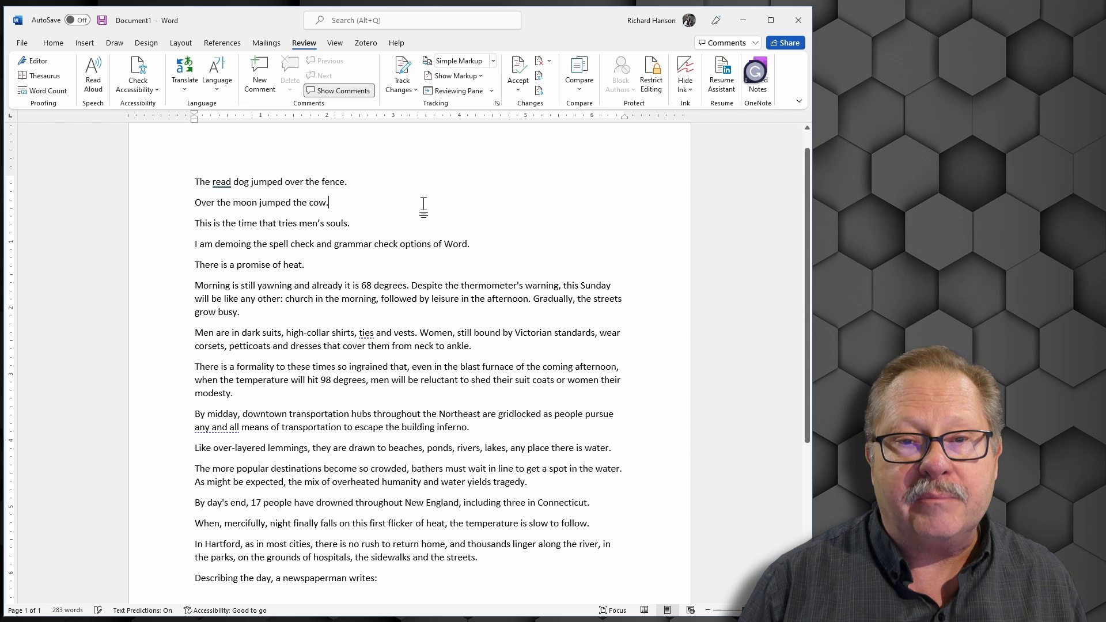
{"action": "mouse_move", "coordinate": [484, 212]}
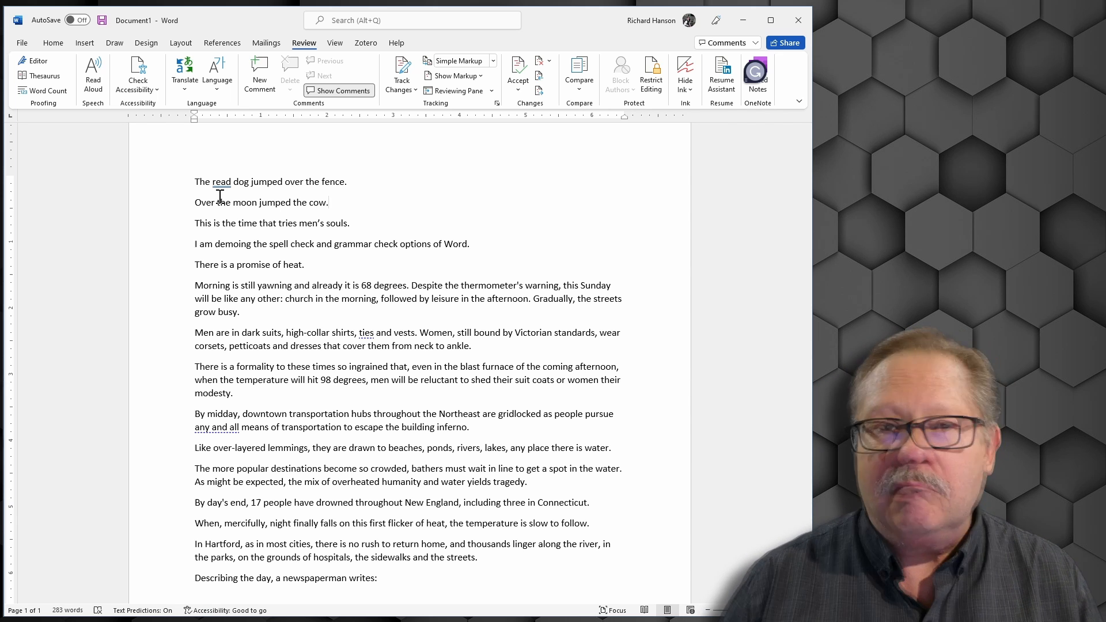
Step: Replace the flagged word "read" with the Grammar suggestion "red" in the first sentence
{"action": "double_click", "coordinate": [222, 182]}
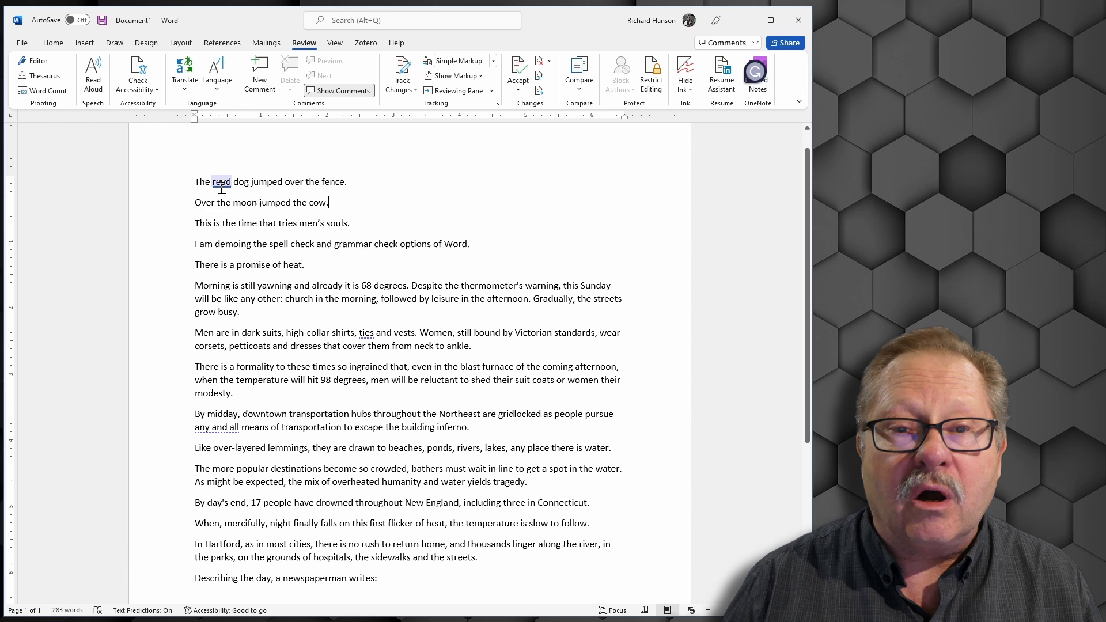
{"action": "right_click", "coordinate": [221, 182]}
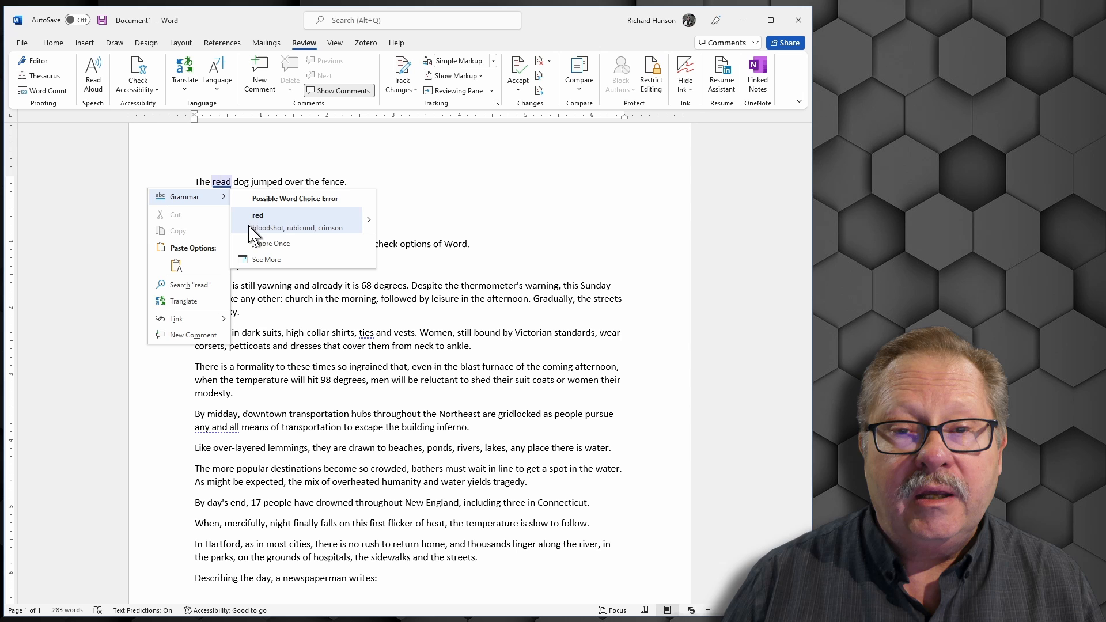
{"action": "mouse_move", "coordinate": [284, 232]}
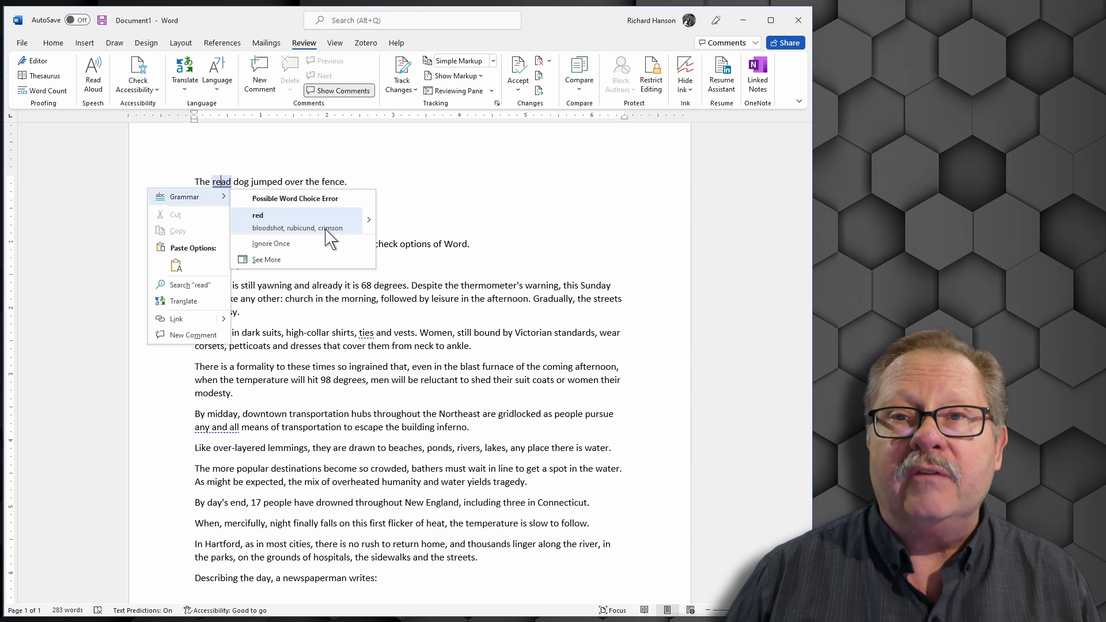
{"action": "mouse_move", "coordinate": [294, 229]}
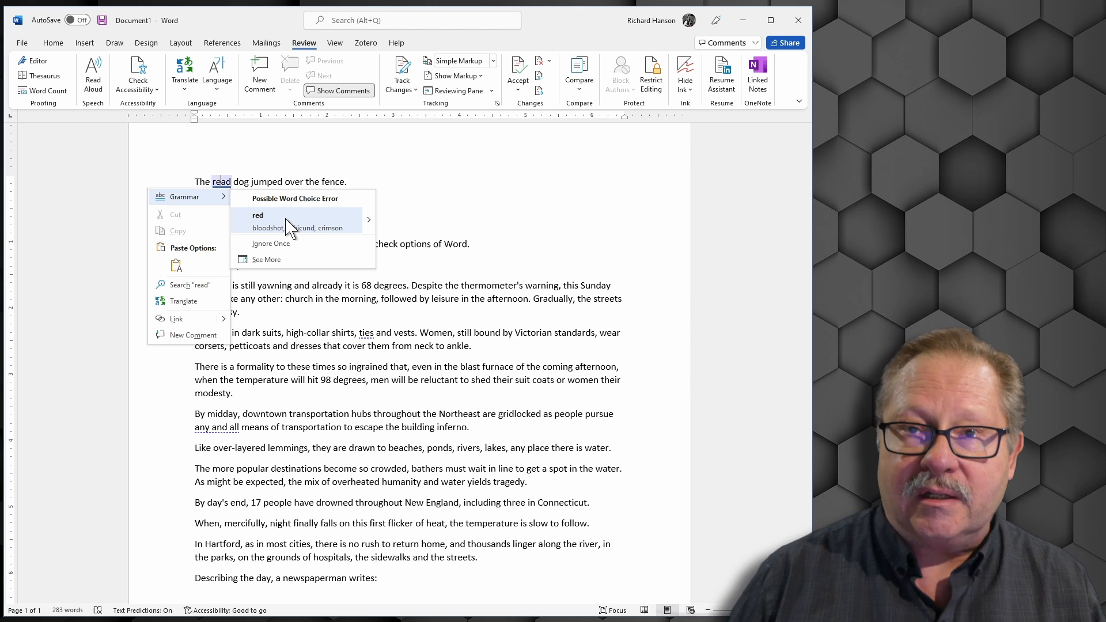
{"action": "left_click", "coordinate": [258, 215]}
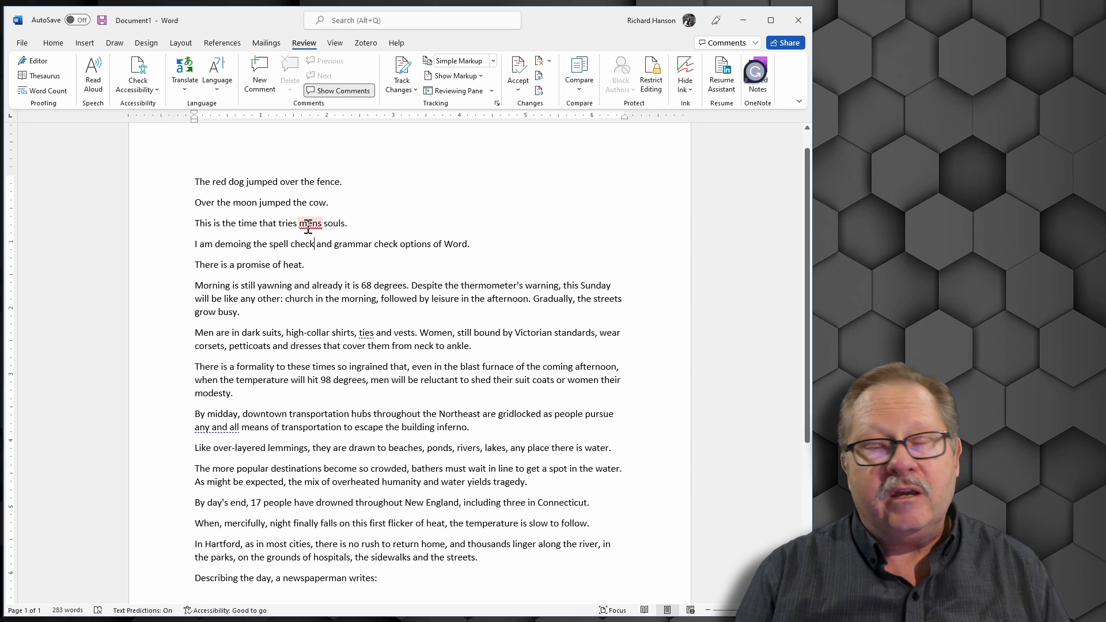
Step: Correct "mens" to the spelling suggestion "men's" in the trying-souls sentence
{"action": "right_click", "coordinate": [310, 223]}
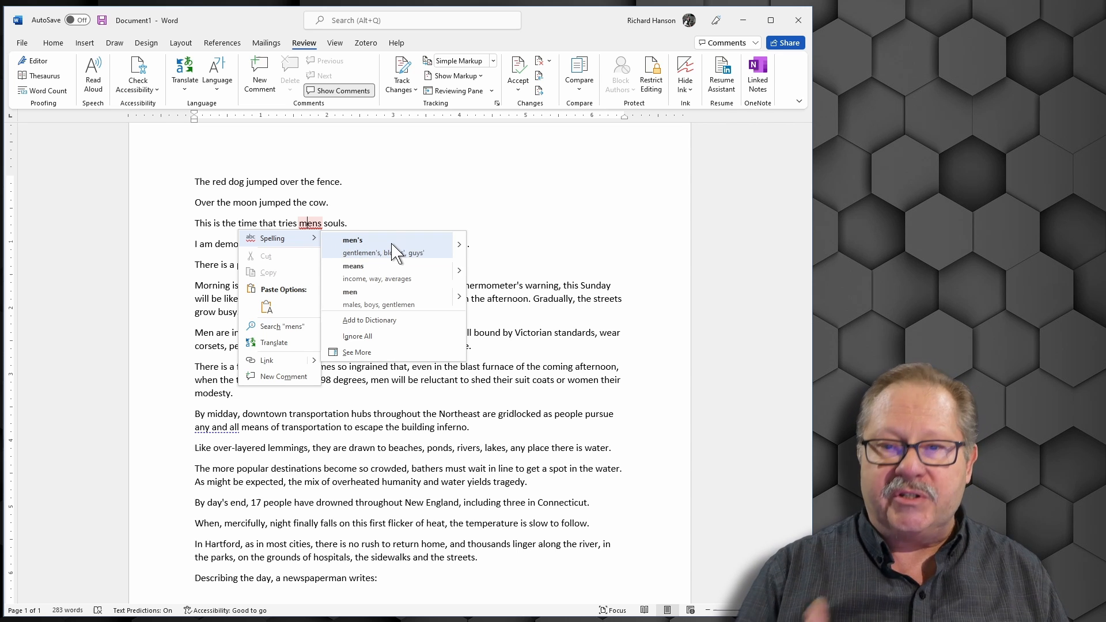
{"action": "mouse_move", "coordinate": [359, 283]}
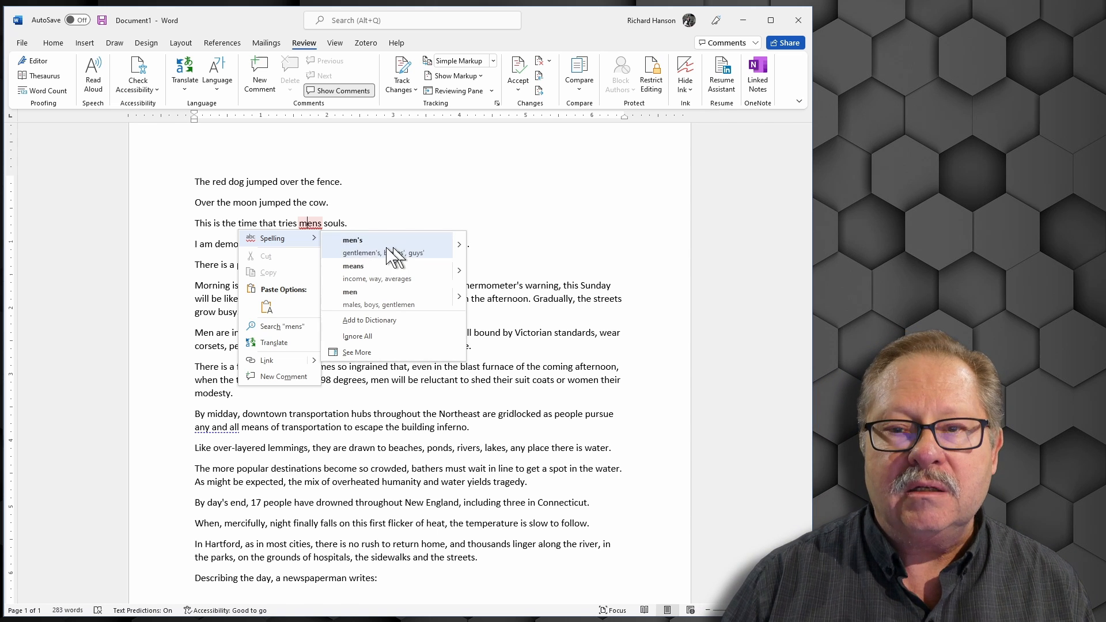
{"action": "left_click", "coordinate": [352, 239]}
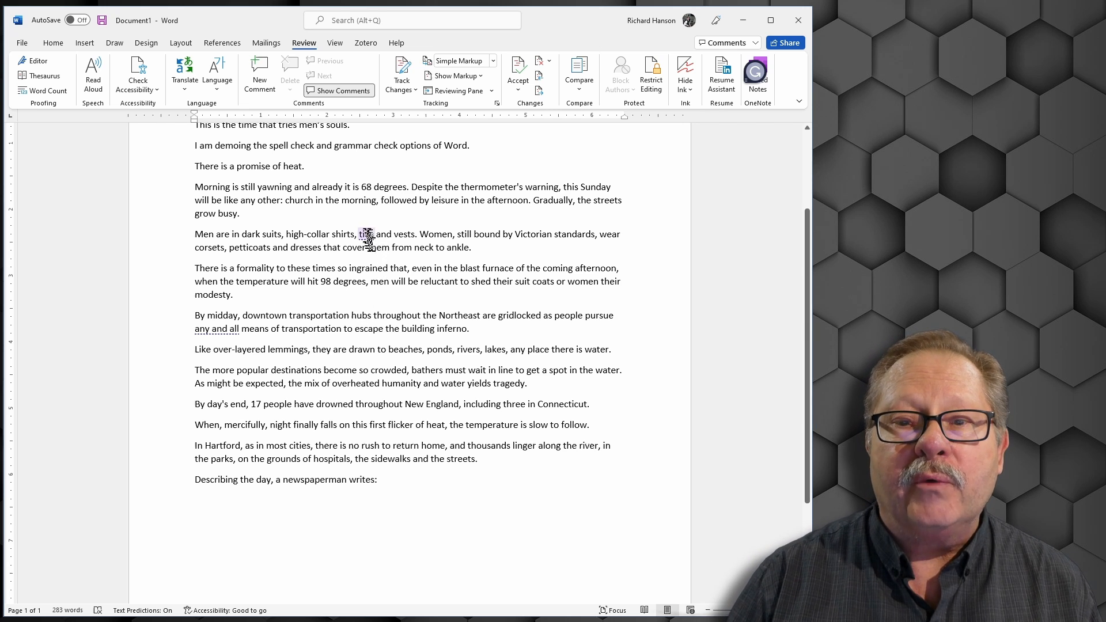
Step: Bring up the Punctuation Conventions suggestion "ties," for the clothing list
{"action": "right_click", "coordinate": [366, 234]}
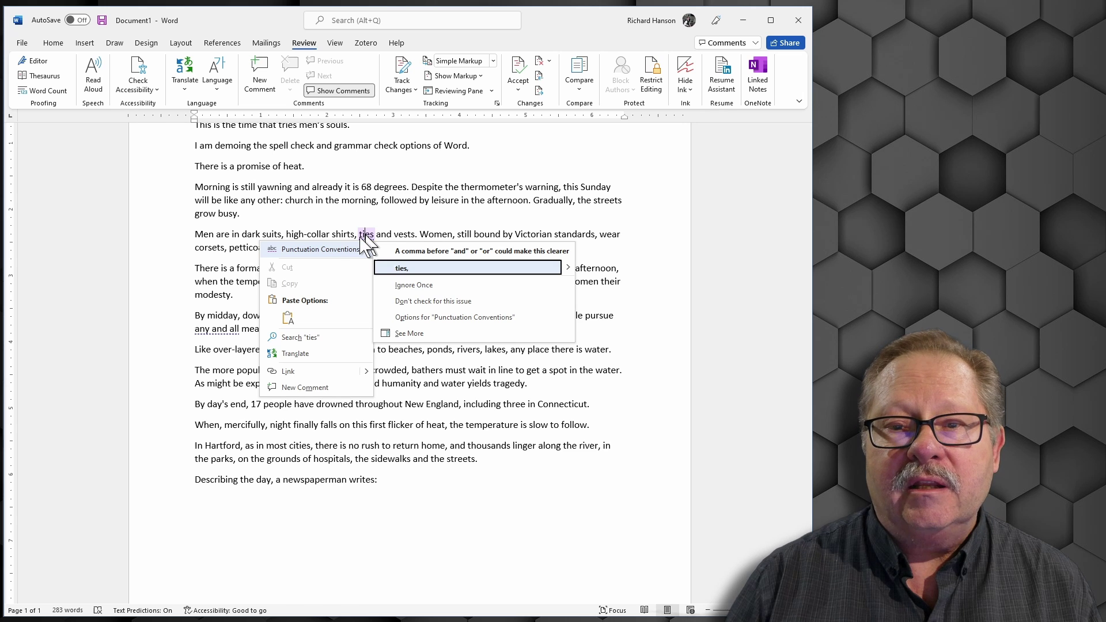
{"action": "mouse_move", "coordinate": [311, 265]}
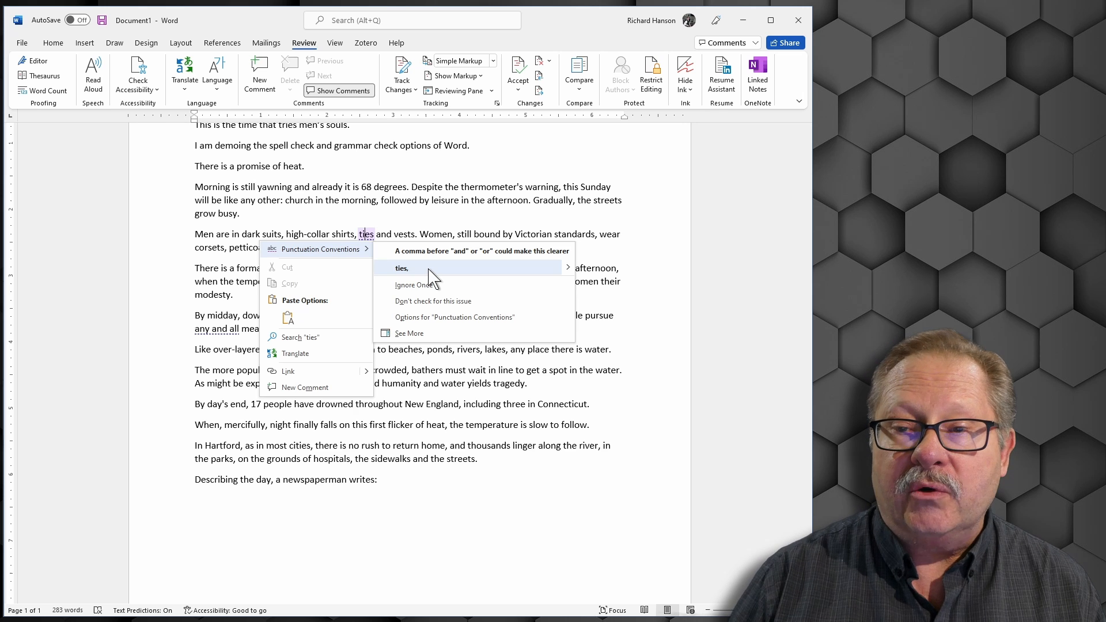
{"action": "mouse_move", "coordinate": [511, 262]}
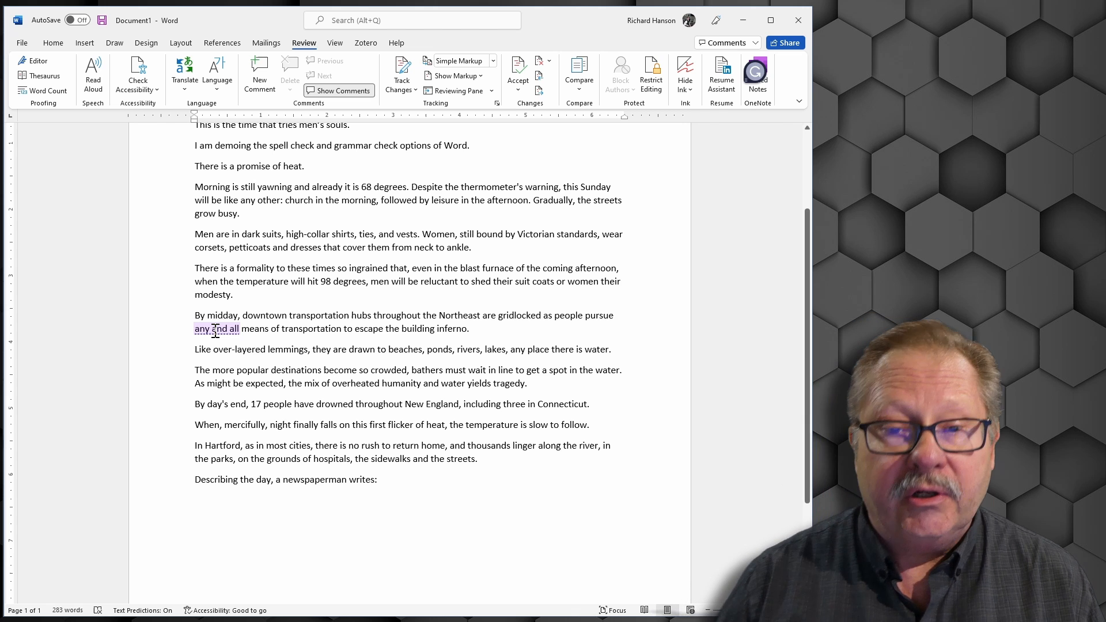
Step: Replace "any and all" with the Conciseness suggestion "all" in the transportation paragraph
{"action": "right_click", "coordinate": [217, 328]}
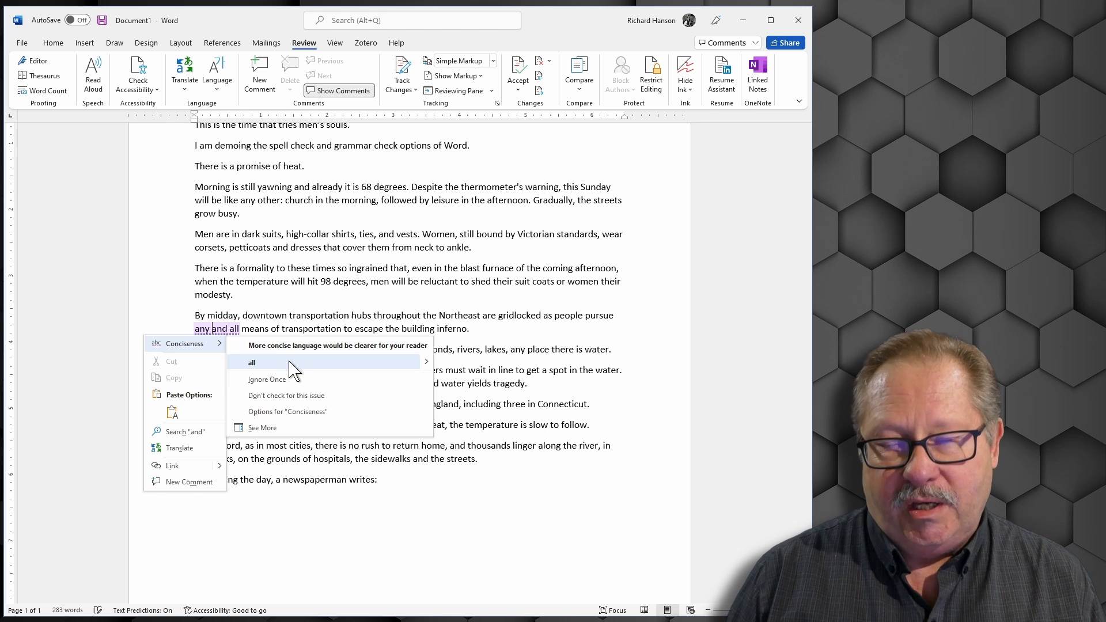
{"action": "left_click", "coordinate": [251, 362]}
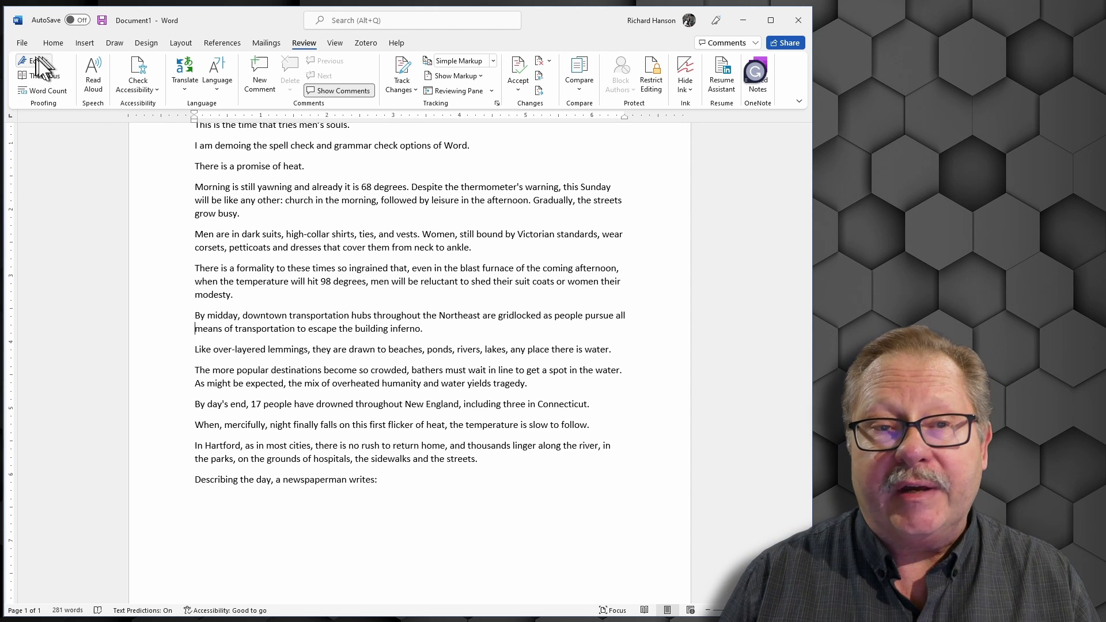
Step: Show the Editor pane from the Review tab with its 100% Editor Score
{"action": "left_click", "coordinate": [34, 60]}
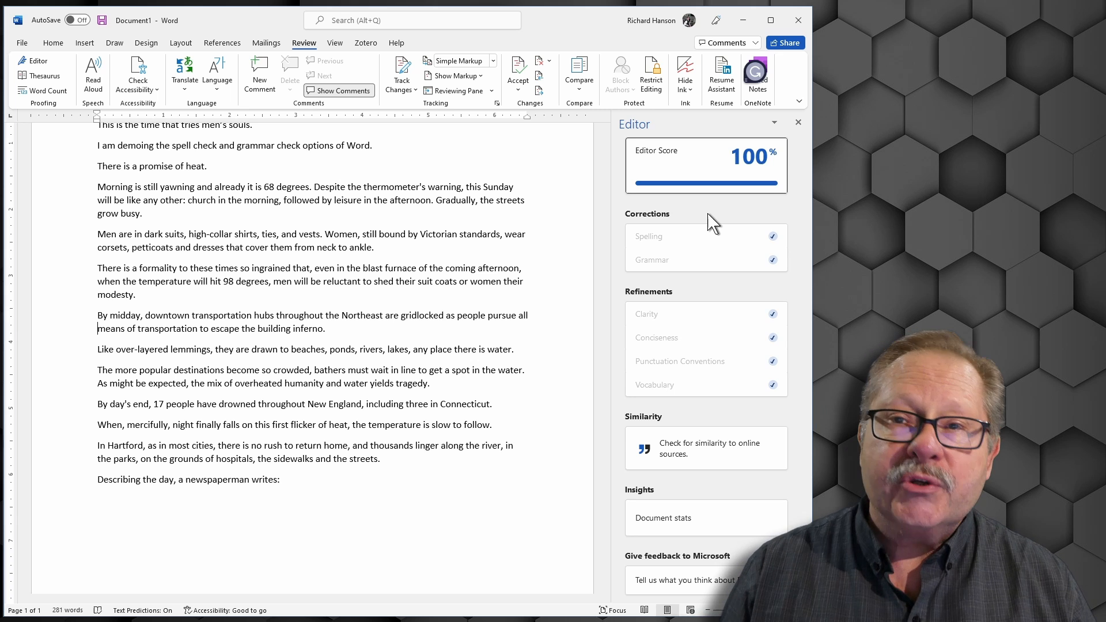
{"action": "mouse_move", "coordinate": [720, 172]}
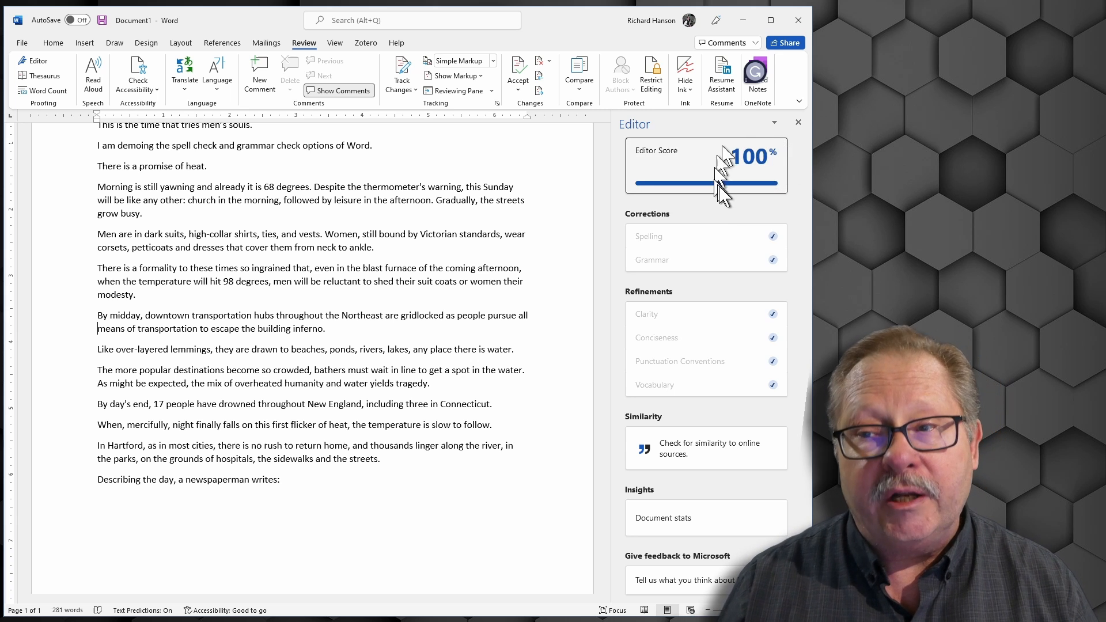
{"action": "mouse_move", "coordinate": [726, 190]}
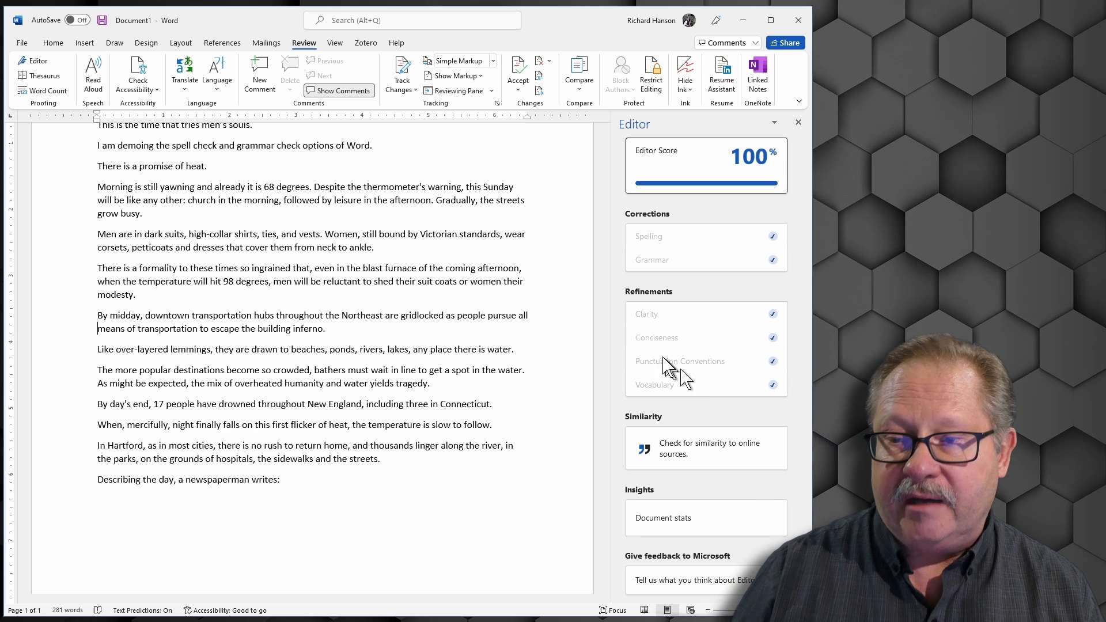
{"action": "mouse_move", "coordinate": [661, 353]}
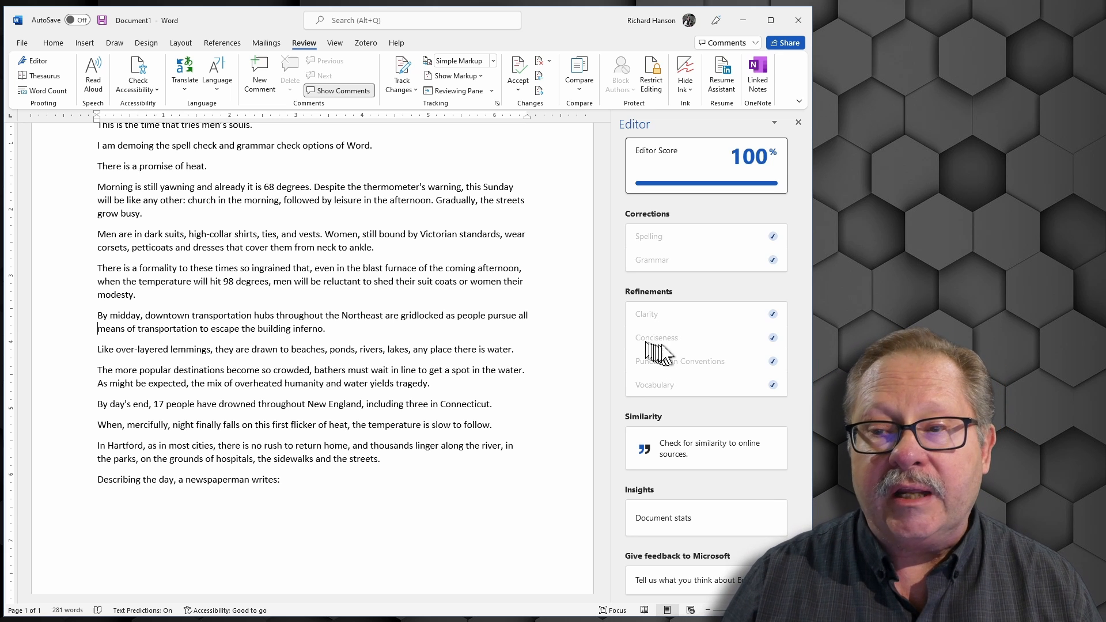
{"action": "mouse_move", "coordinate": [680, 356]}
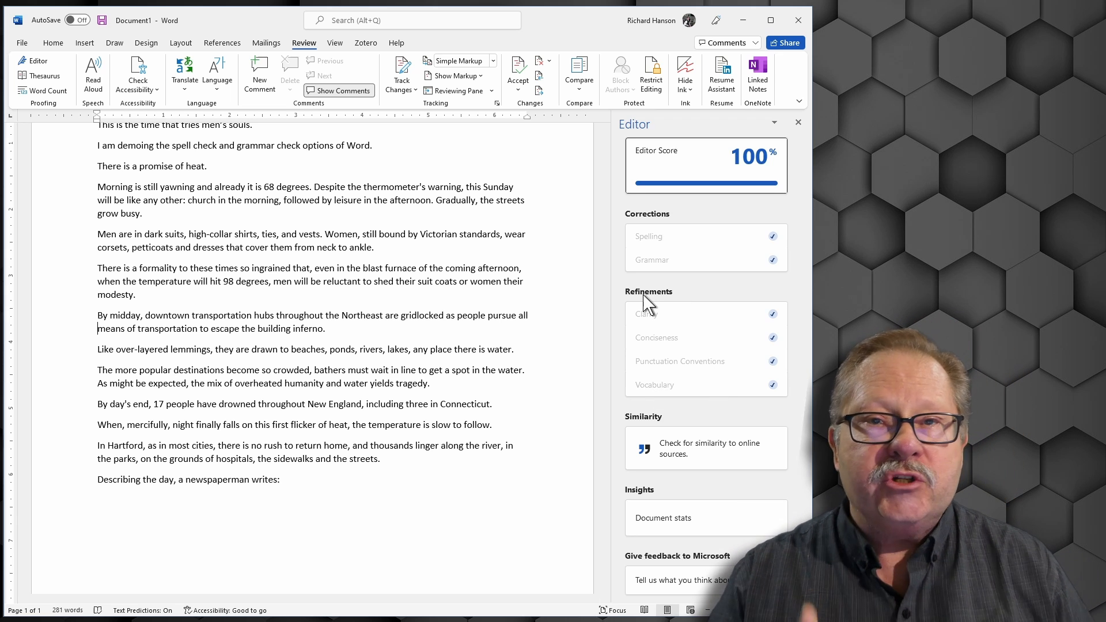
{"action": "mouse_move", "coordinate": [760, 325]}
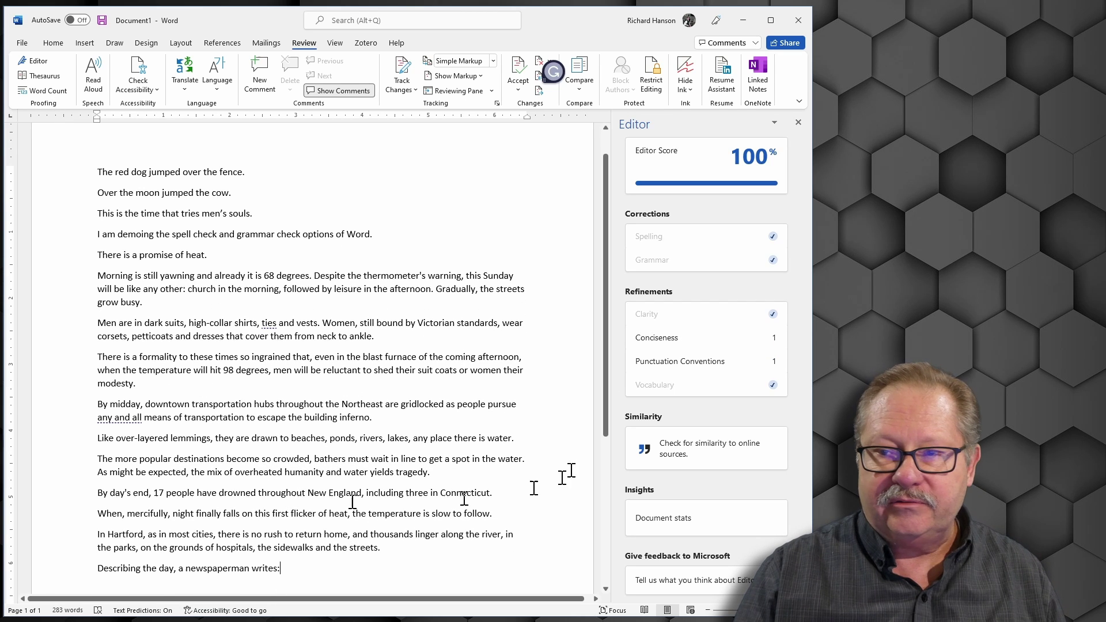
Step: Close and reopen the Editor pane so it flags "any and all" and the missing comma again
{"action": "left_click", "coordinate": [798, 122]}
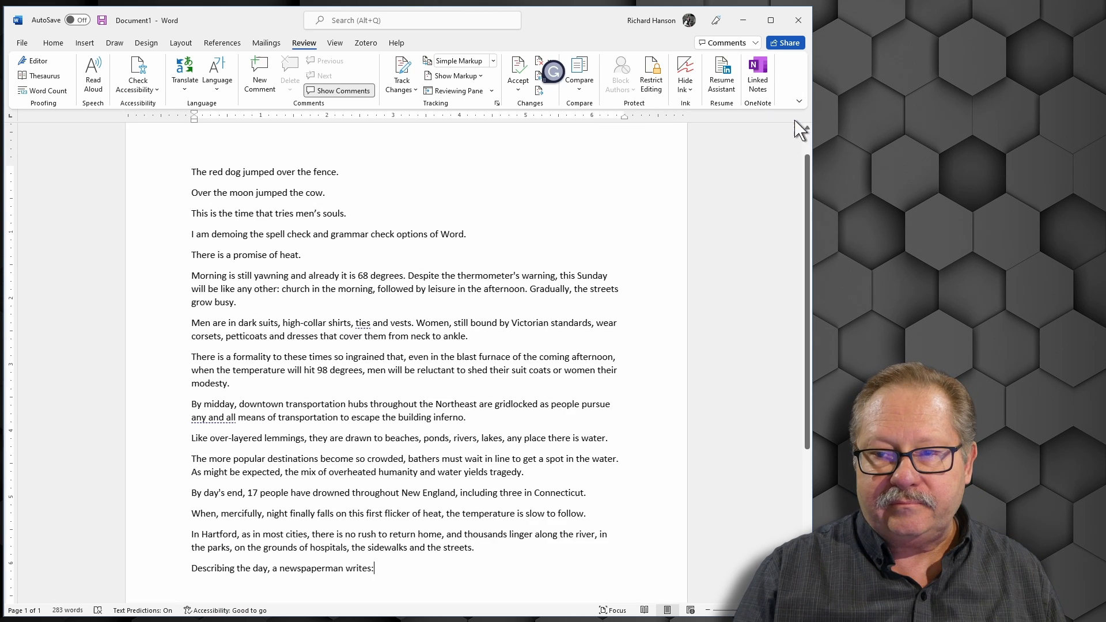
{"action": "left_click", "coordinate": [39, 60]}
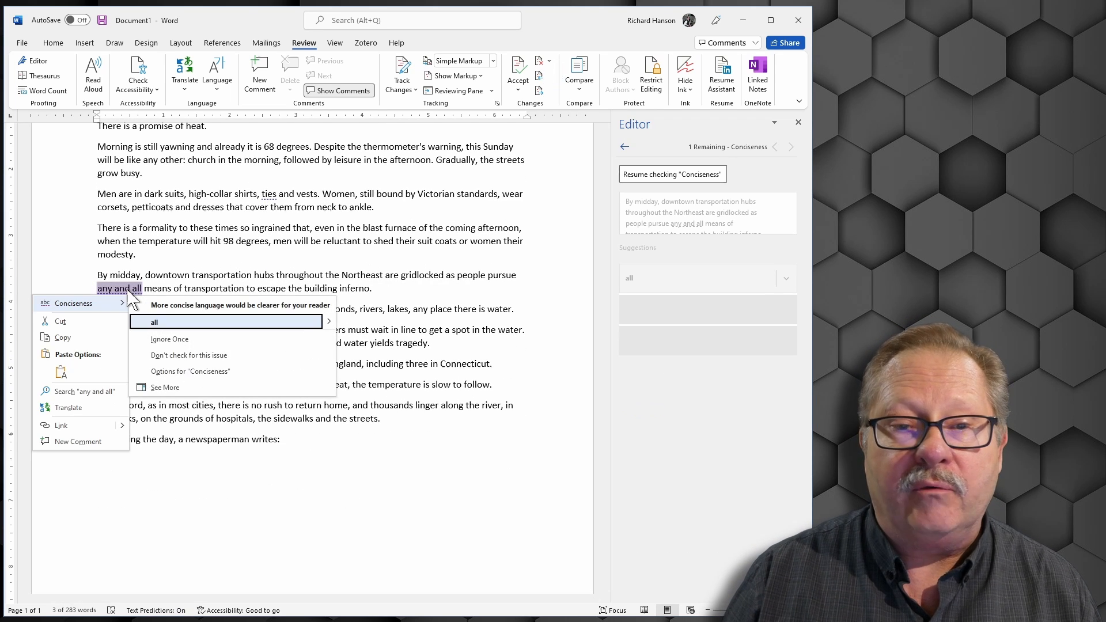
Step: Accept Editor's "all" conciseness fix and the comma after "ties," restoring the 100% score
{"action": "left_click", "coordinate": [154, 322]}
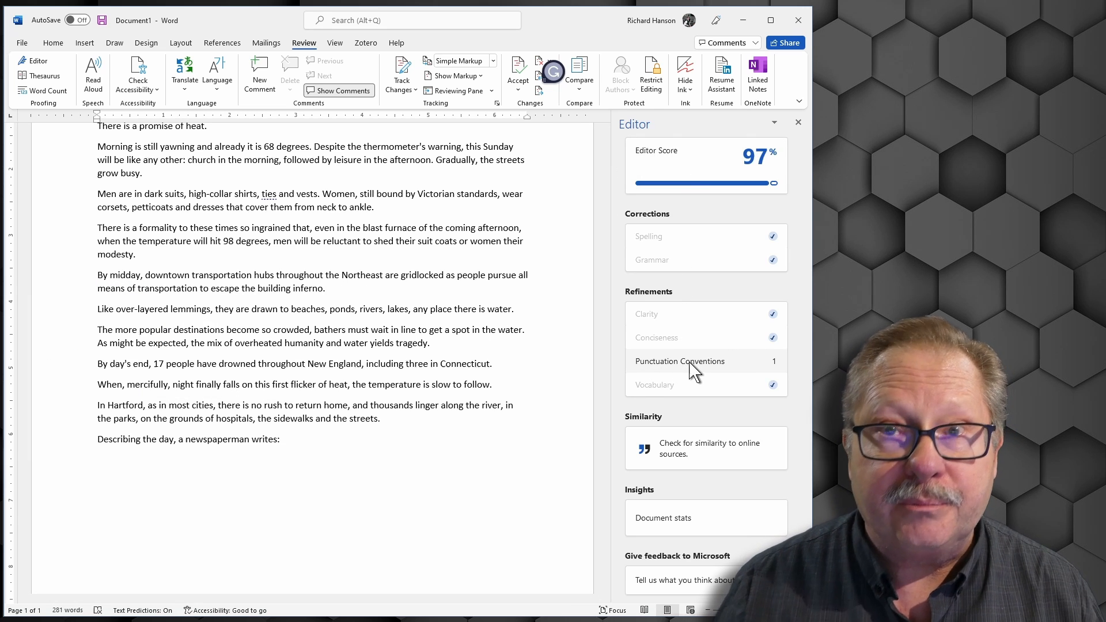
{"action": "left_click", "coordinate": [680, 361]}
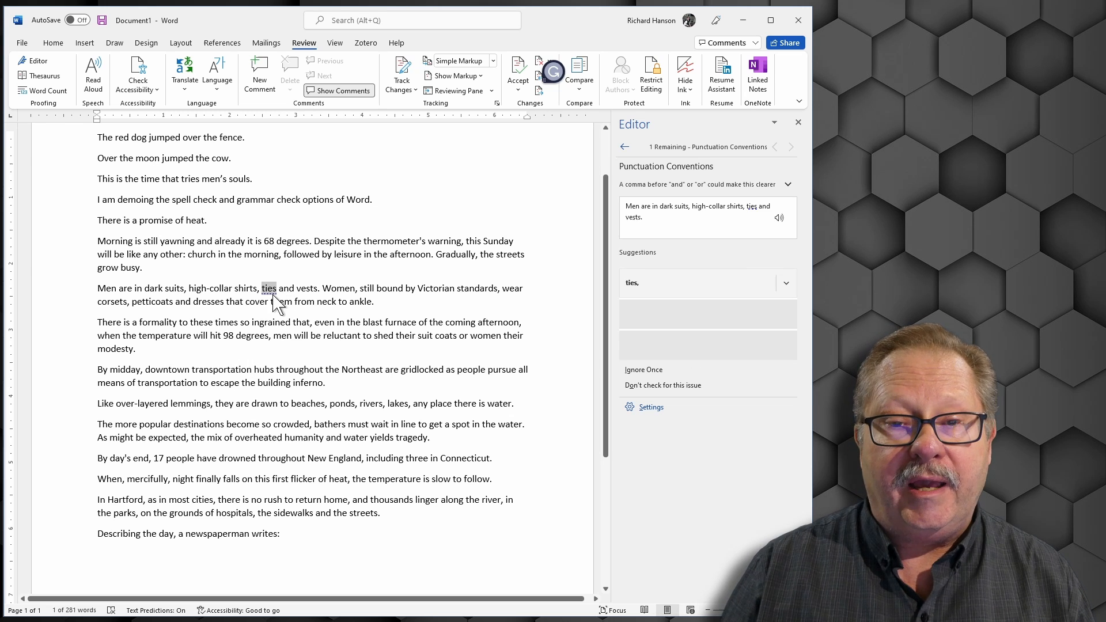
{"action": "right_click", "coordinate": [270, 289]}
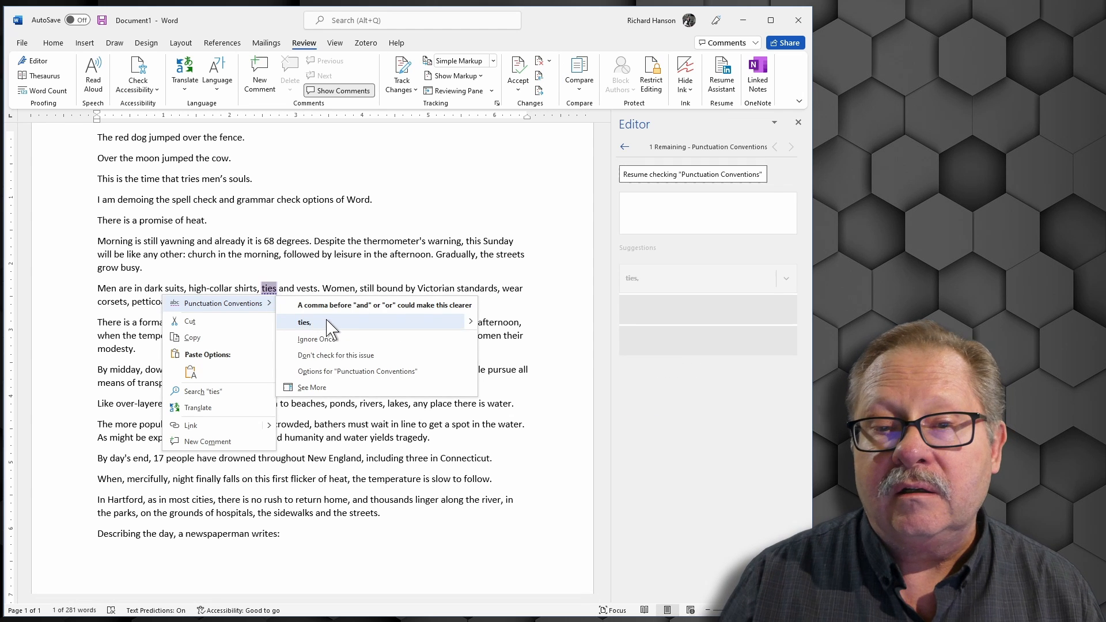
{"action": "left_click", "coordinate": [305, 322]}
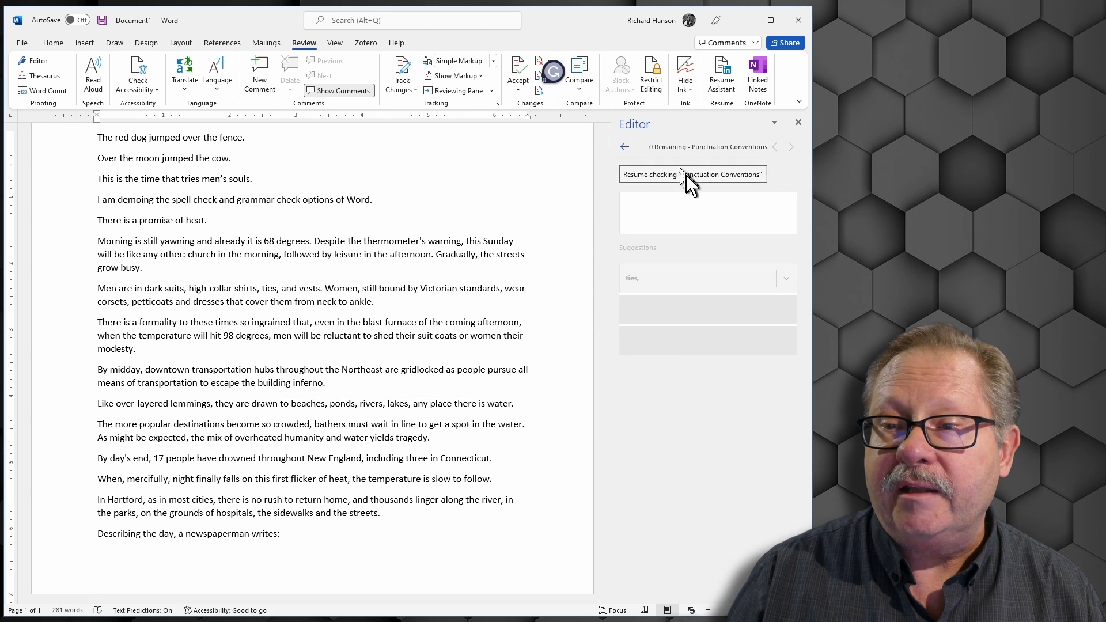
{"action": "left_click", "coordinate": [693, 174]}
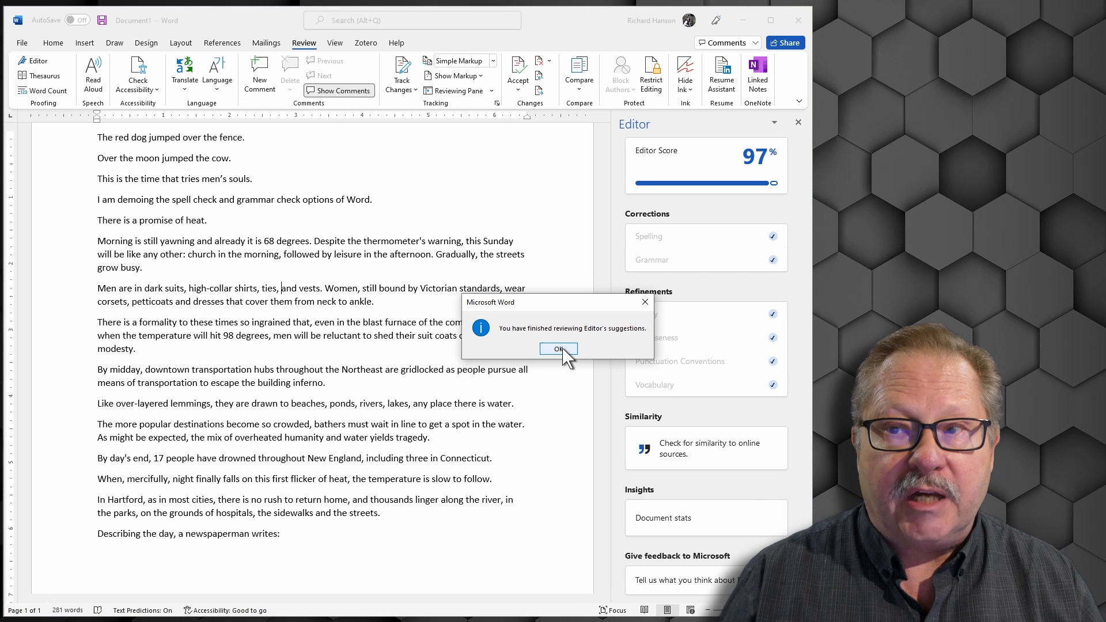
{"action": "left_click", "coordinate": [559, 348]}
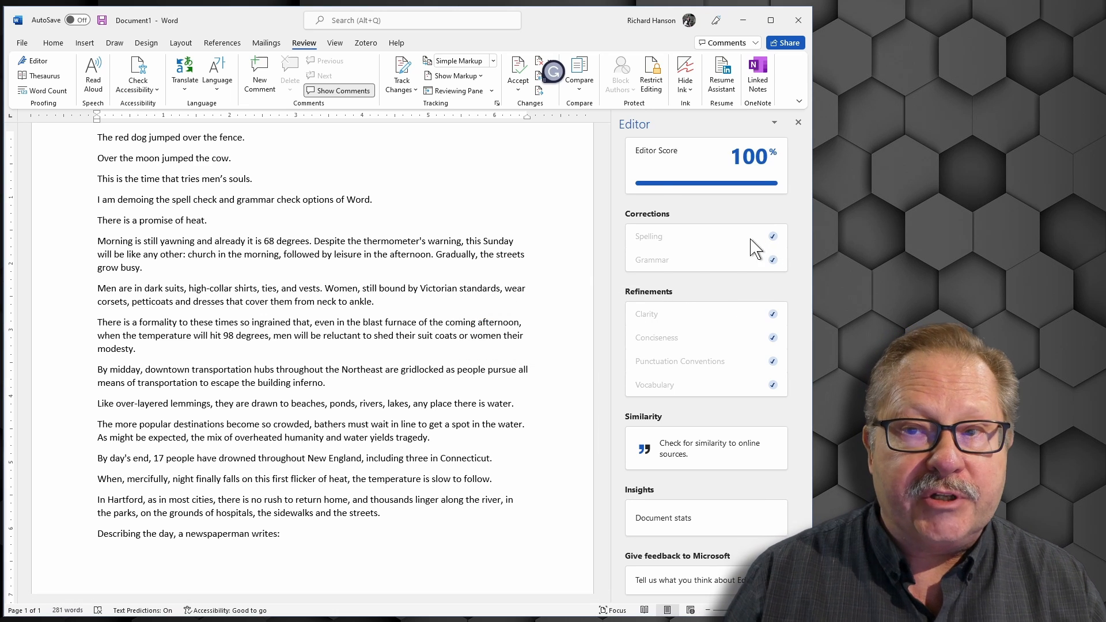